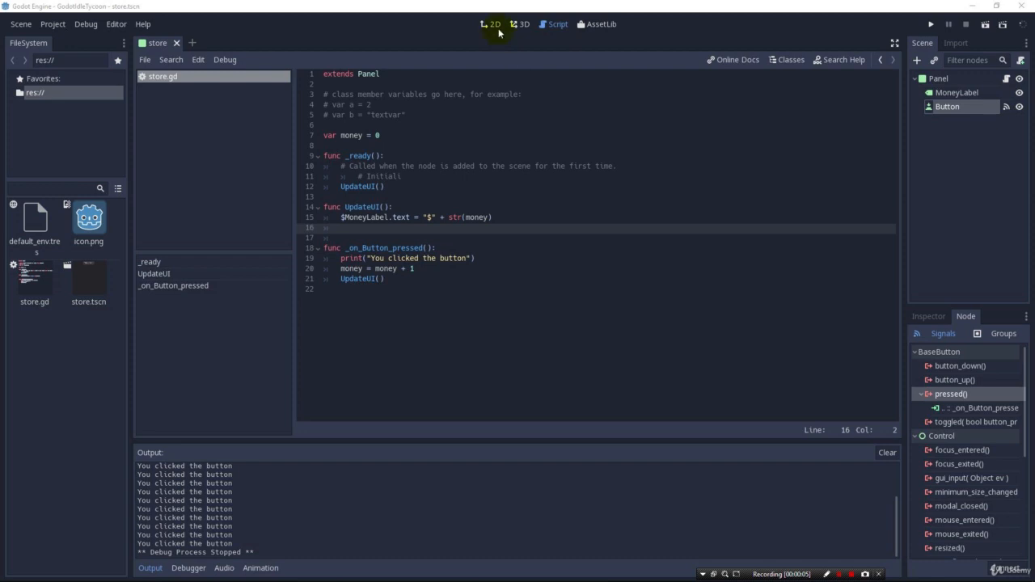
Delete the print("You clicked the button") line from _on_Button_pressed in the script
left_click(492, 25)
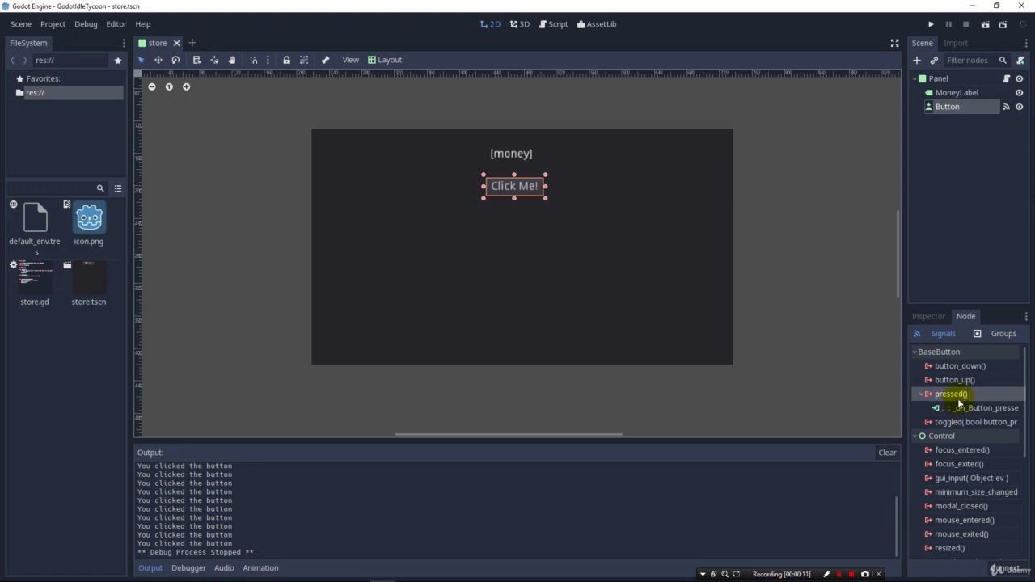
mouse_move(929, 343)
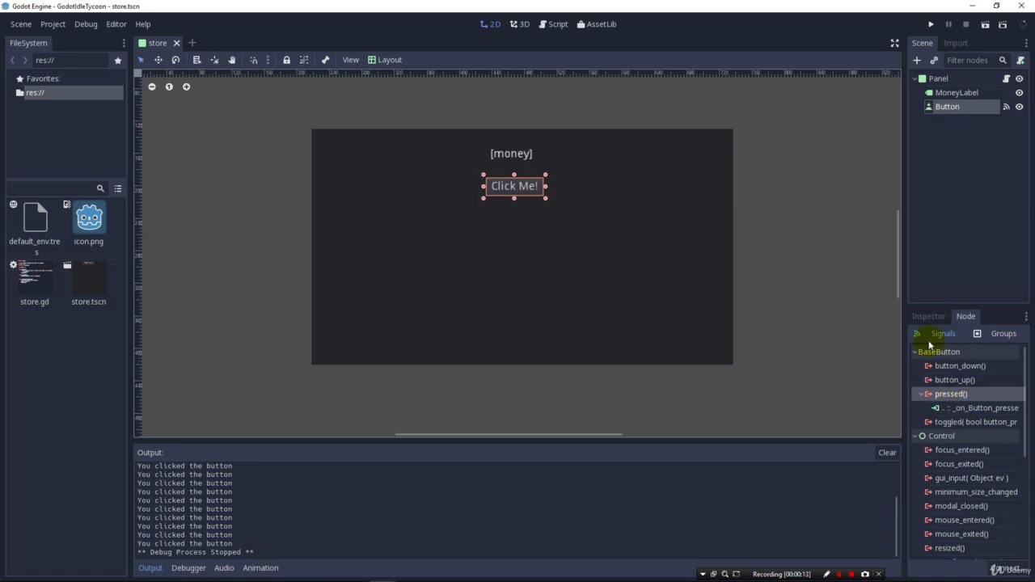
mouse_move(952, 418)
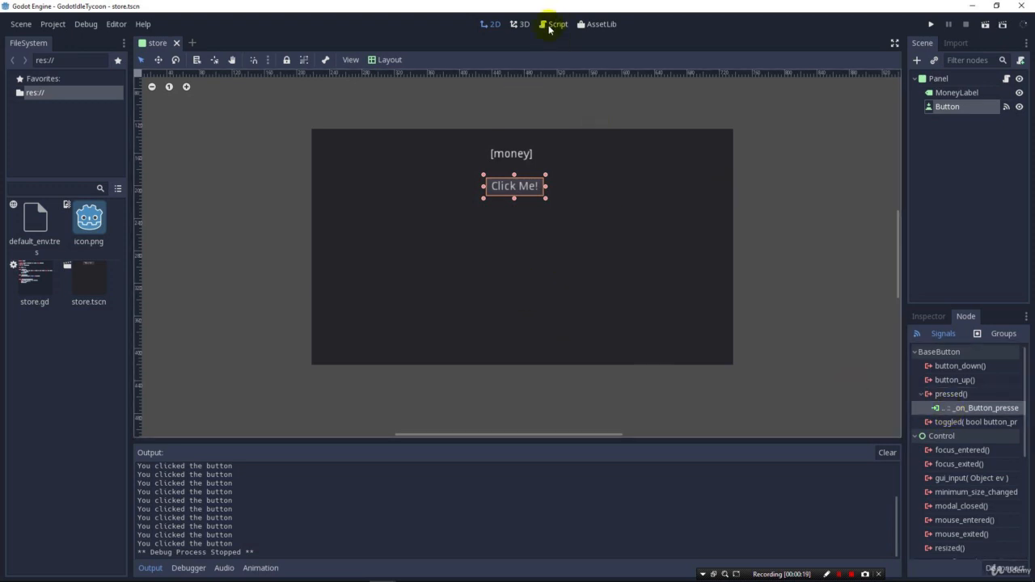
left_click(556, 24)
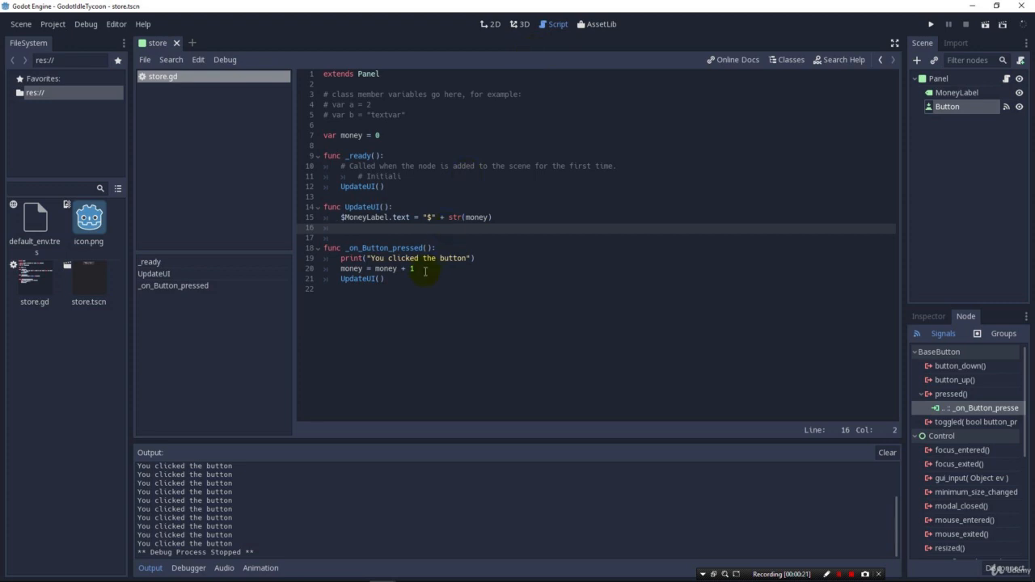
left_click(353, 268)
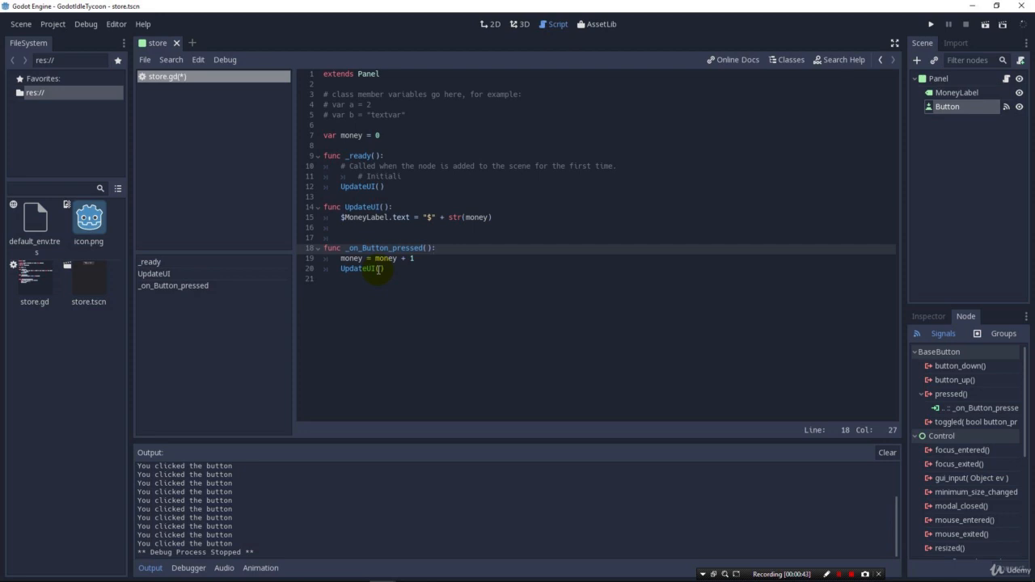
left_click(436, 247)
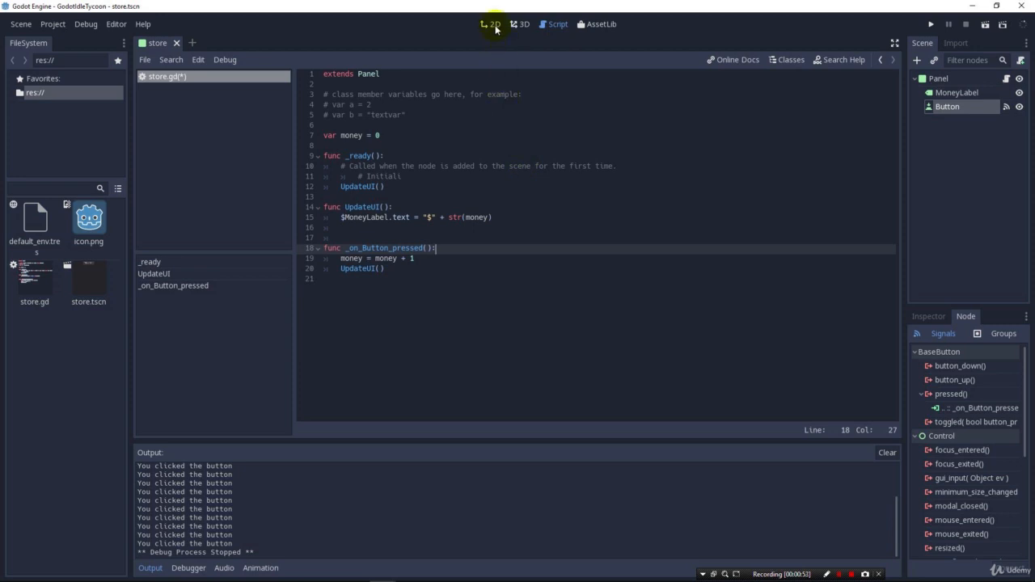
Add a child Label node via search 'label' and rename it StoreCount
left_click(493, 24)
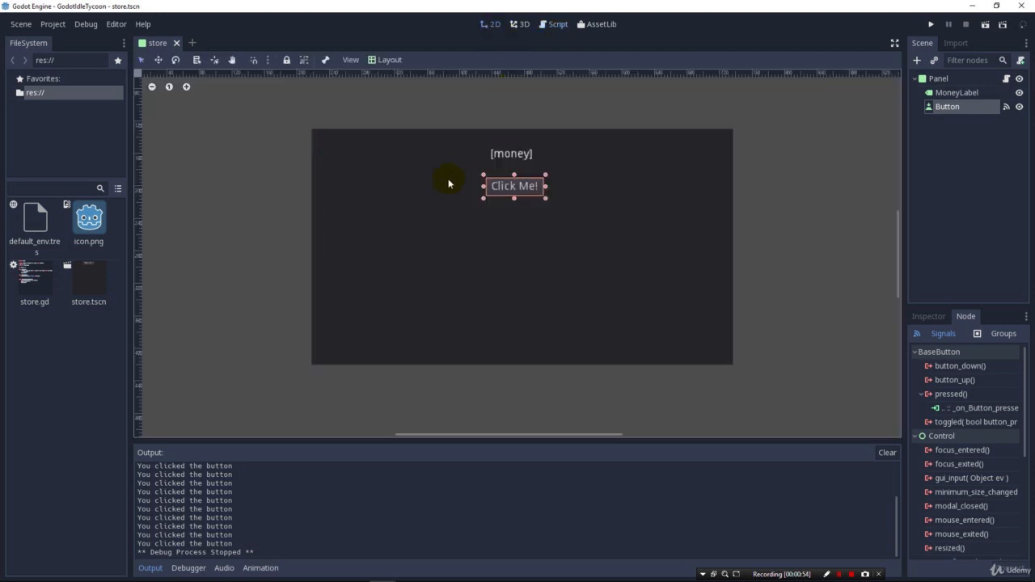
mouse_move(916, 55)
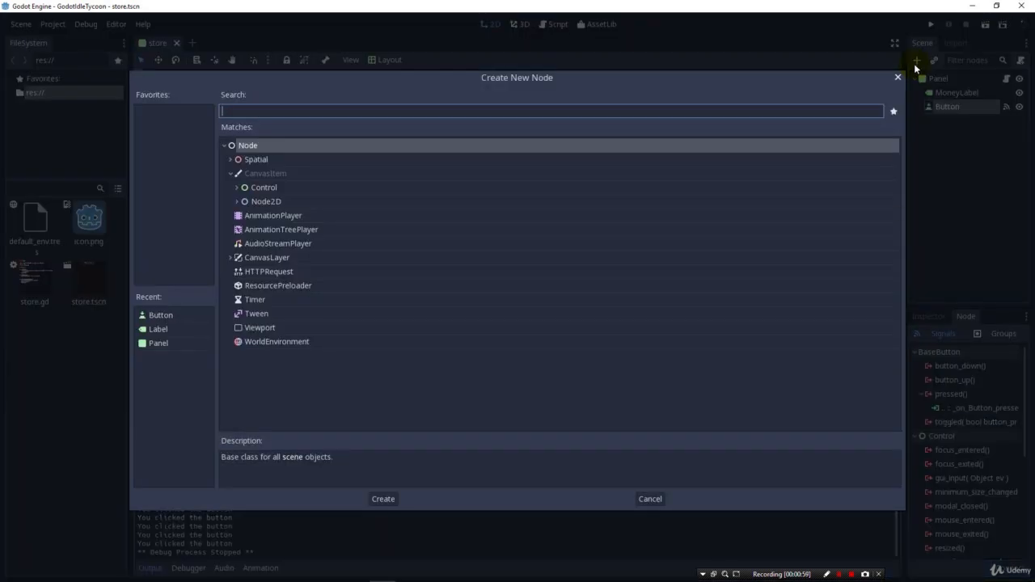
type("is")
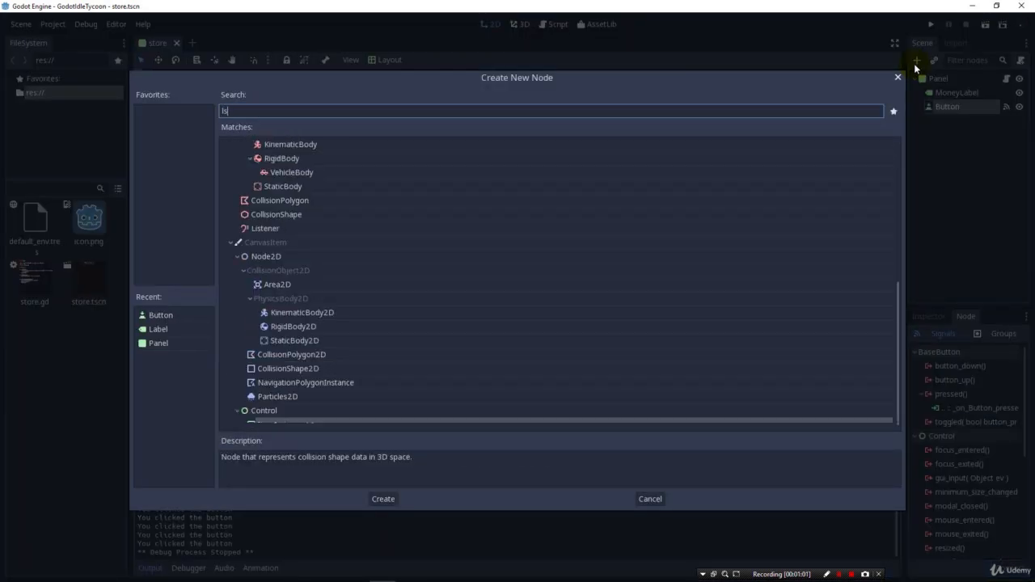
type("label")
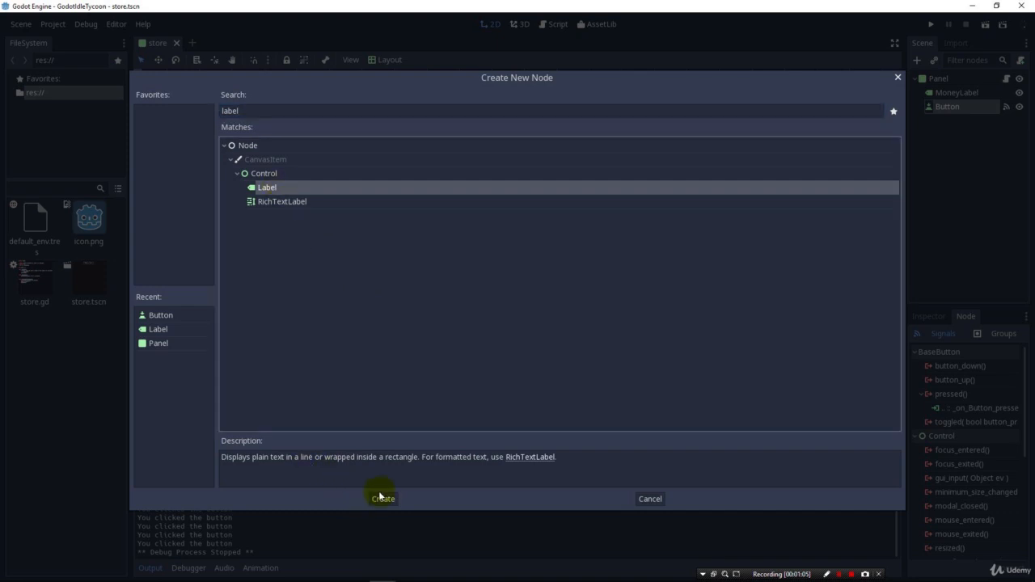
left_click(382, 498)
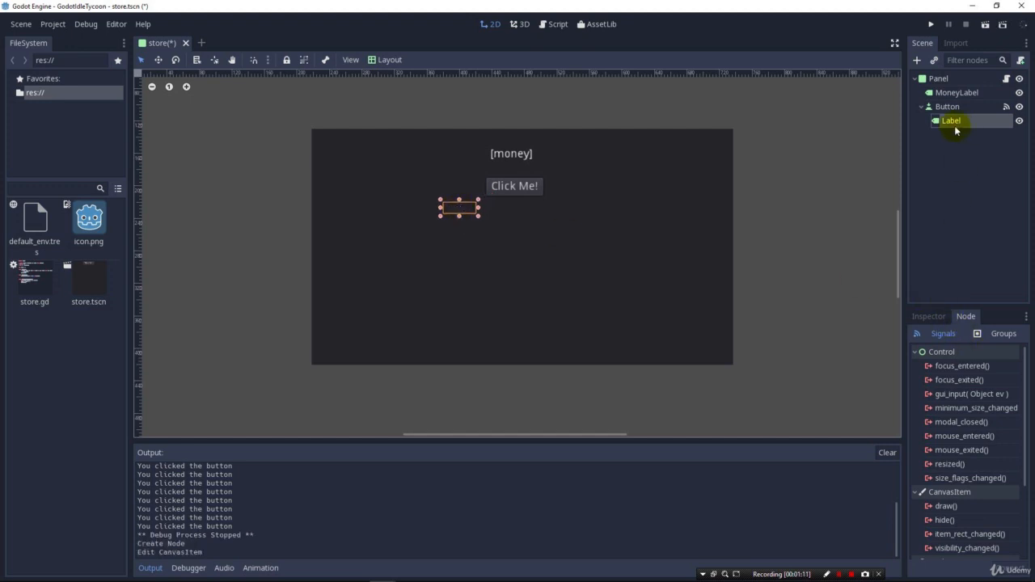
double_click(951, 120)
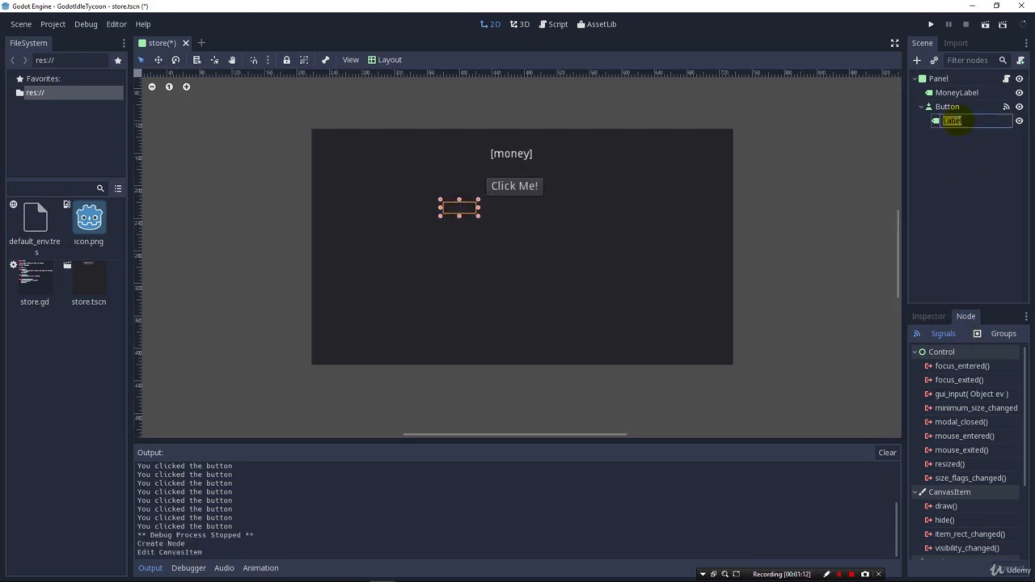
type("StoreCount")
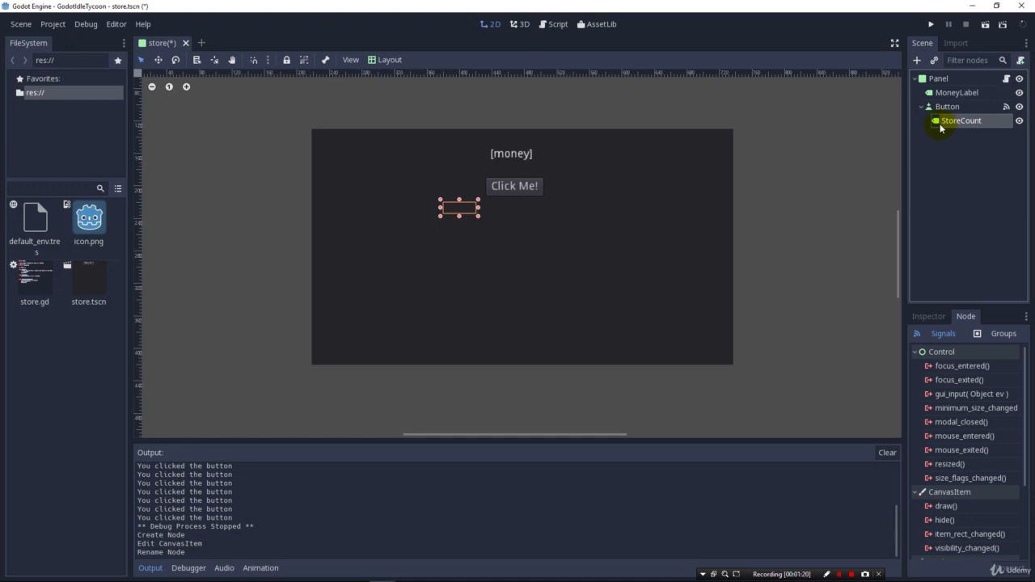
mouse_move(939, 126)
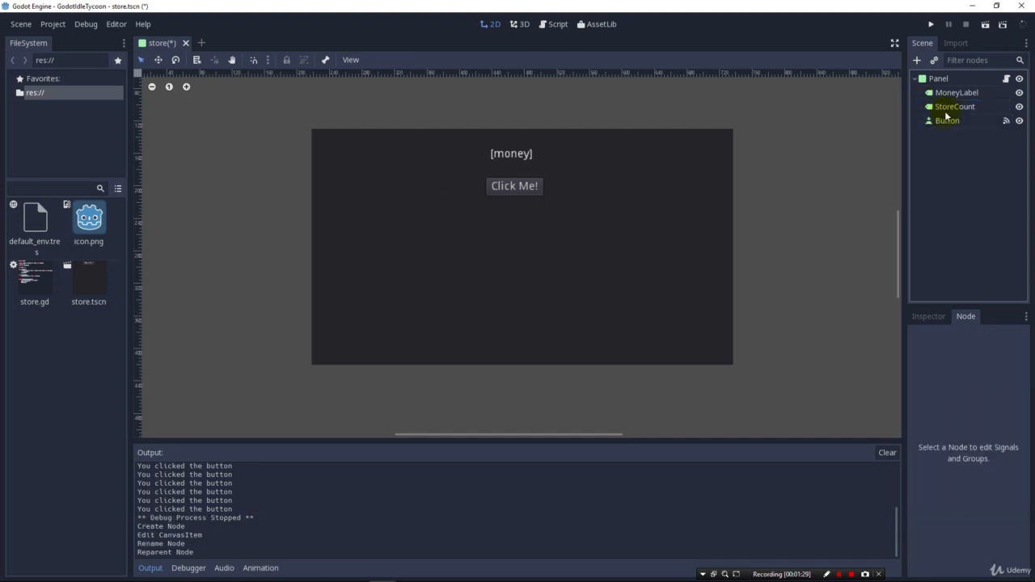
Set StoreCount's Text to [0] in the Inspector and drag it toward the Click Me button
left_click(946, 120)
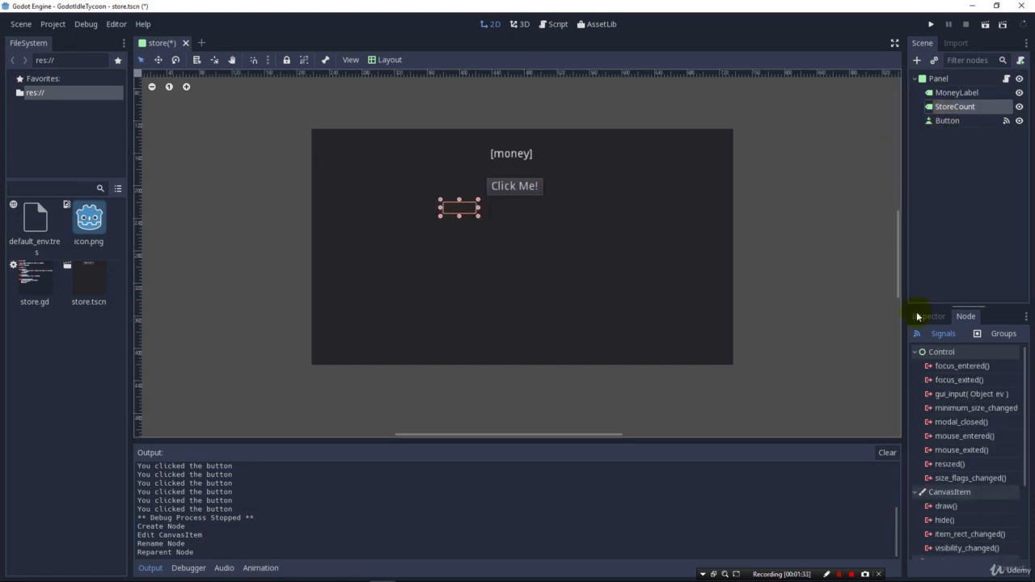
left_click(928, 316)
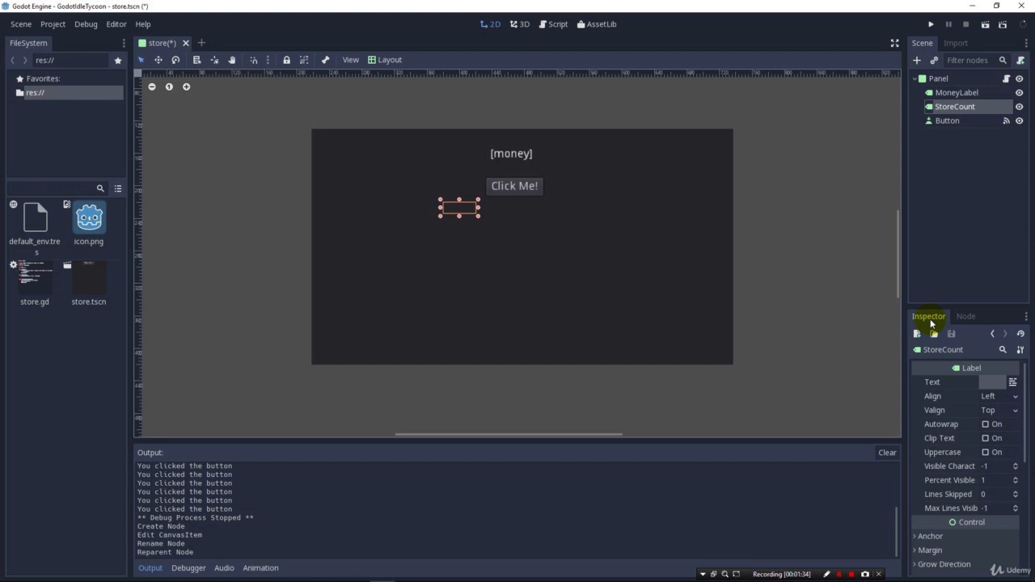
left_click(990, 382)
type("[0]")
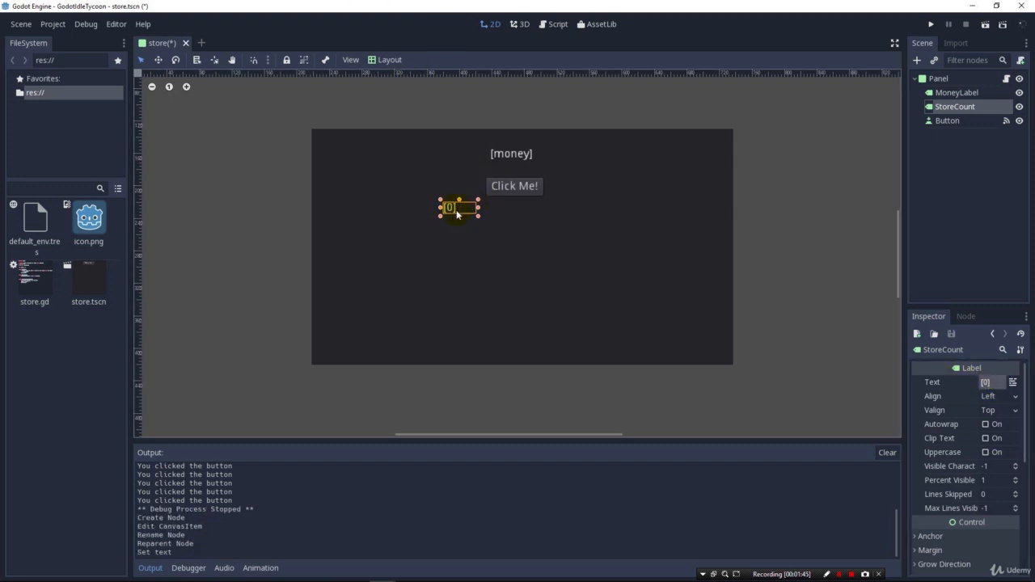
left_click_drag(460, 207, 479, 212)
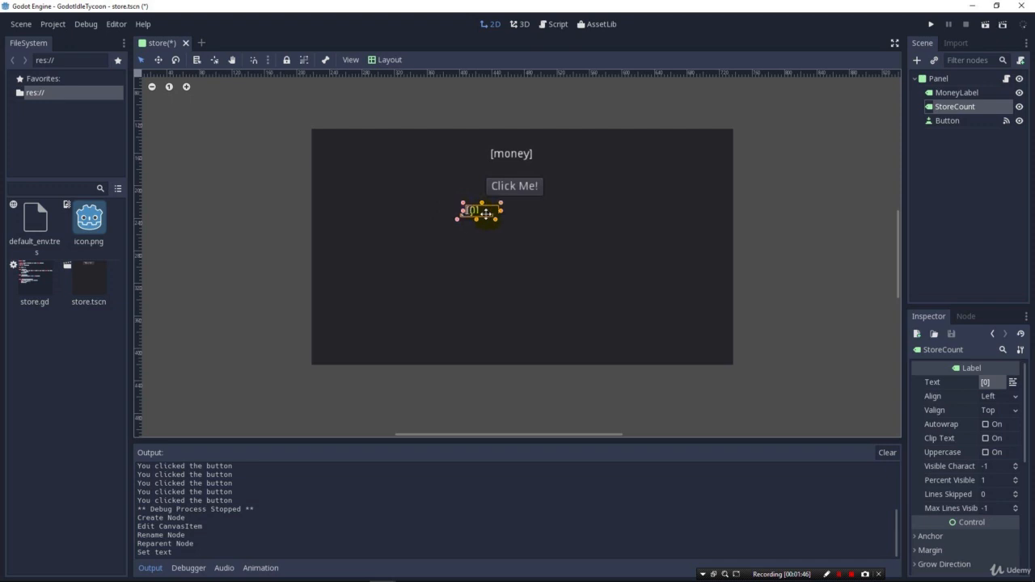
left_click_drag(479, 211, 511, 203)
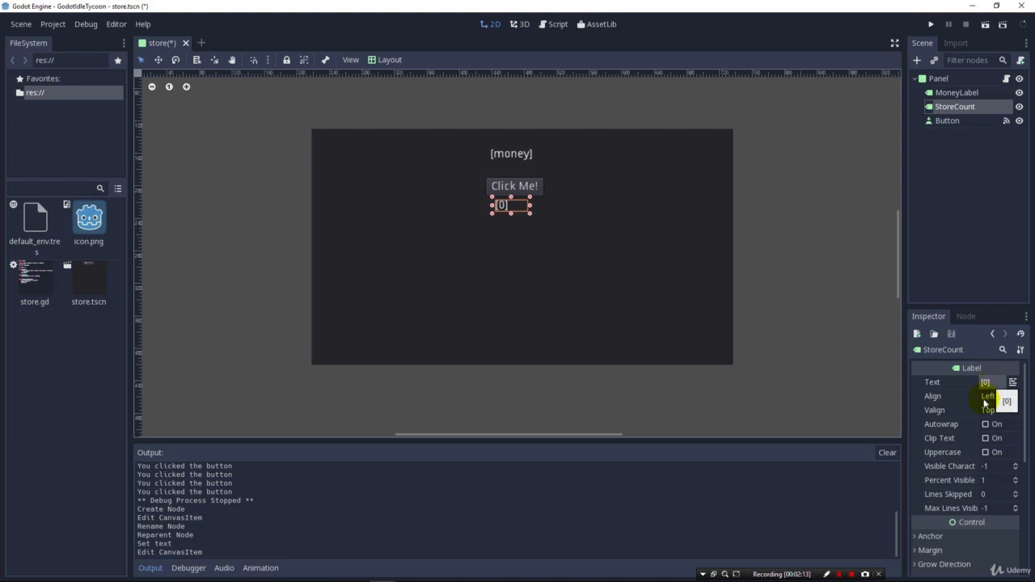
Center the label text vertically and horizontally and move it left of Click Me
left_click(999, 411)
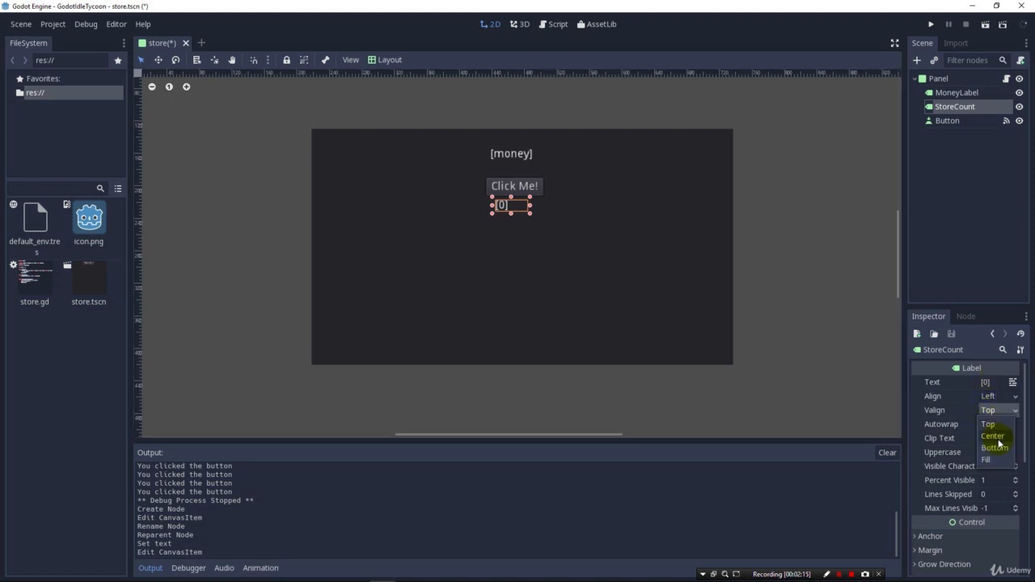
left_click(993, 437)
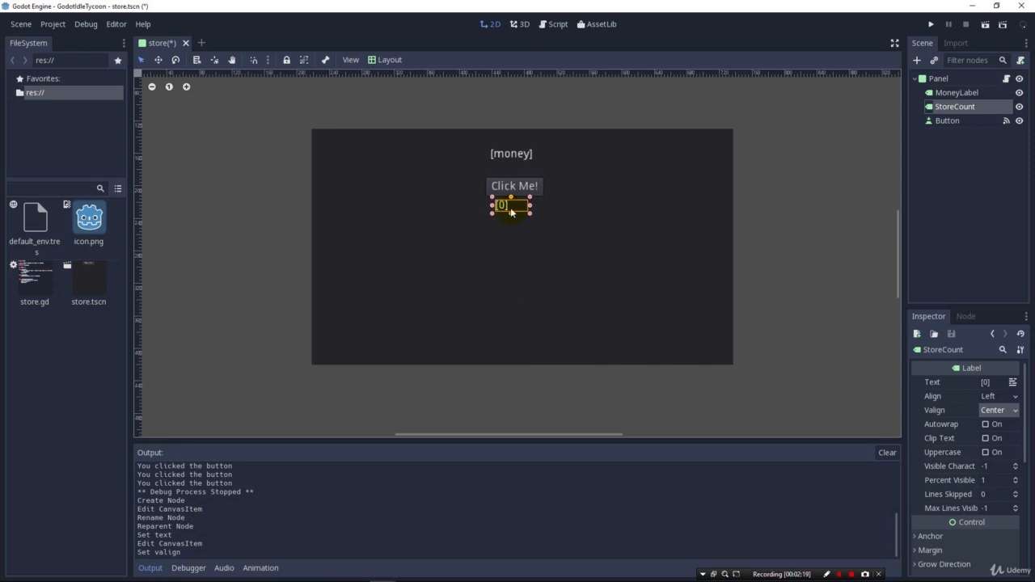
left_click_drag(510, 204, 443, 192)
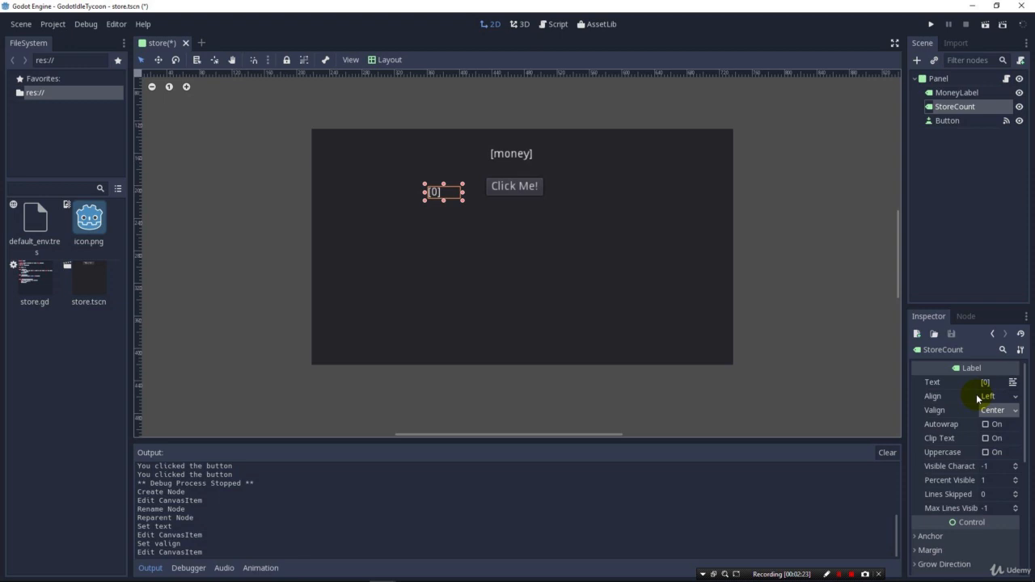
left_click(1000, 396)
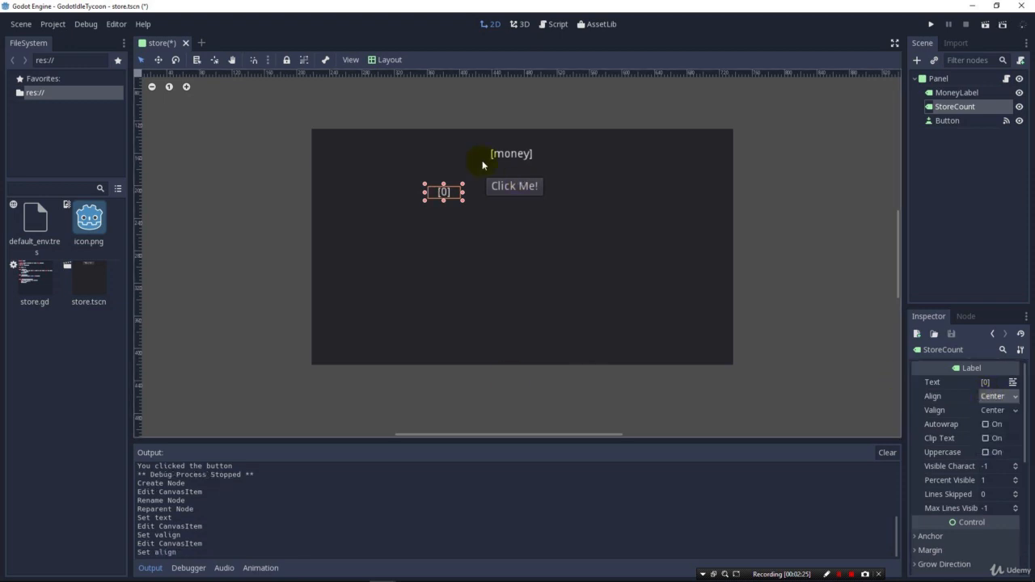
mouse_move(676, 239)
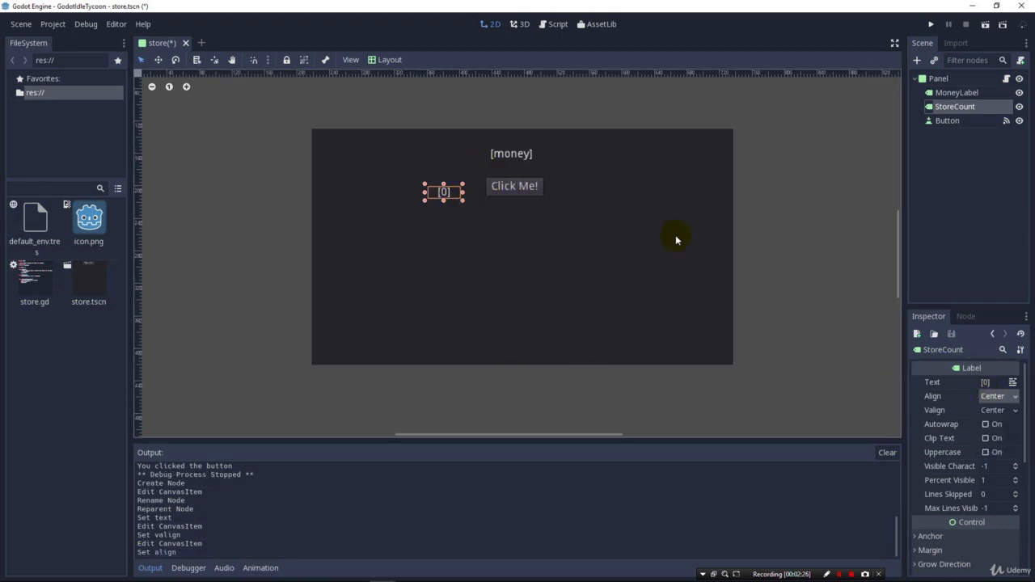
mouse_move(977, 114)
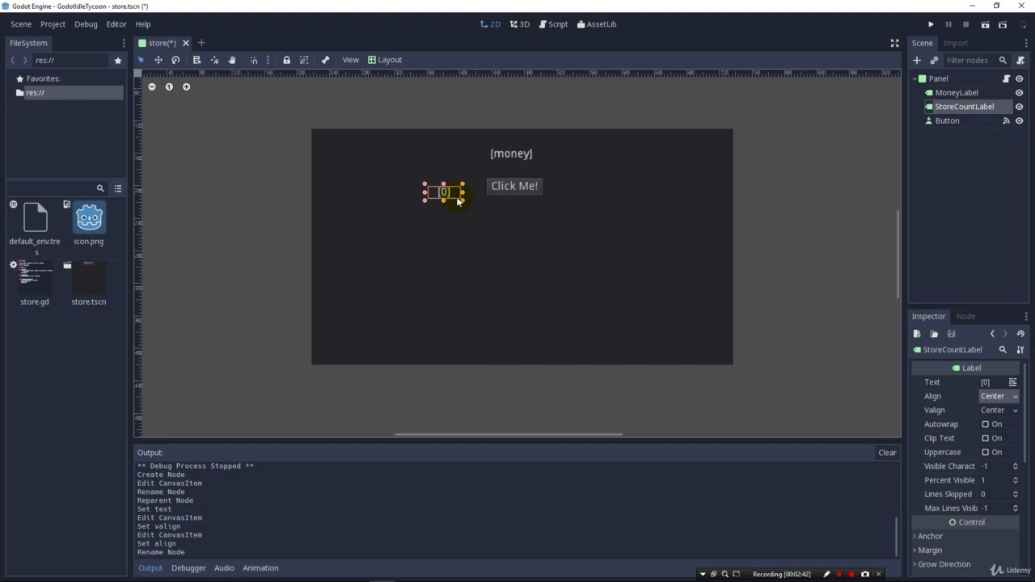
mouse_move(498, 160)
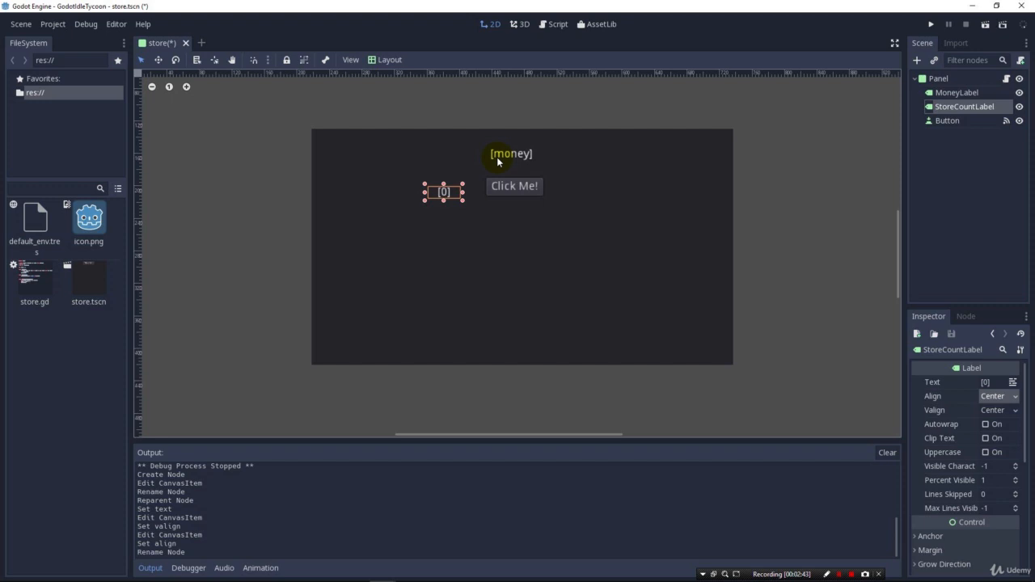
mouse_move(466, 225)
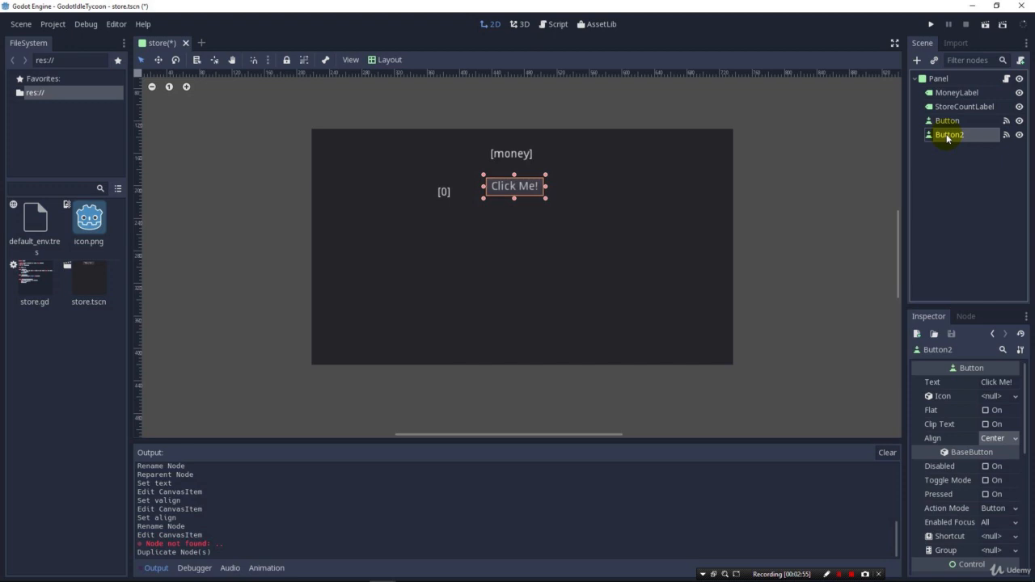
Rename the duplicated button to BuyButton and the original to ClickButton in the Scene dock
double_click(950, 134)
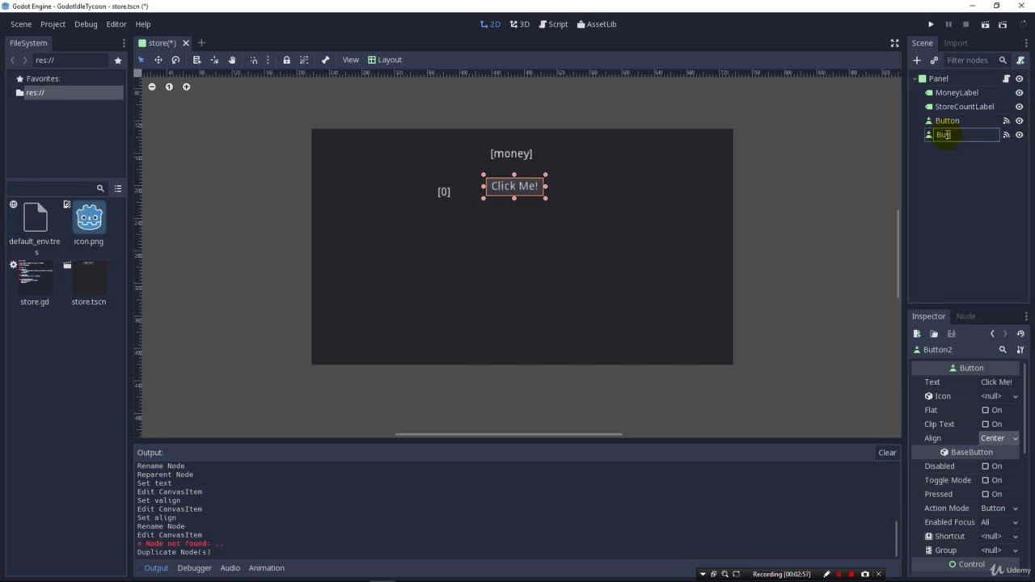
type("BuyButton")
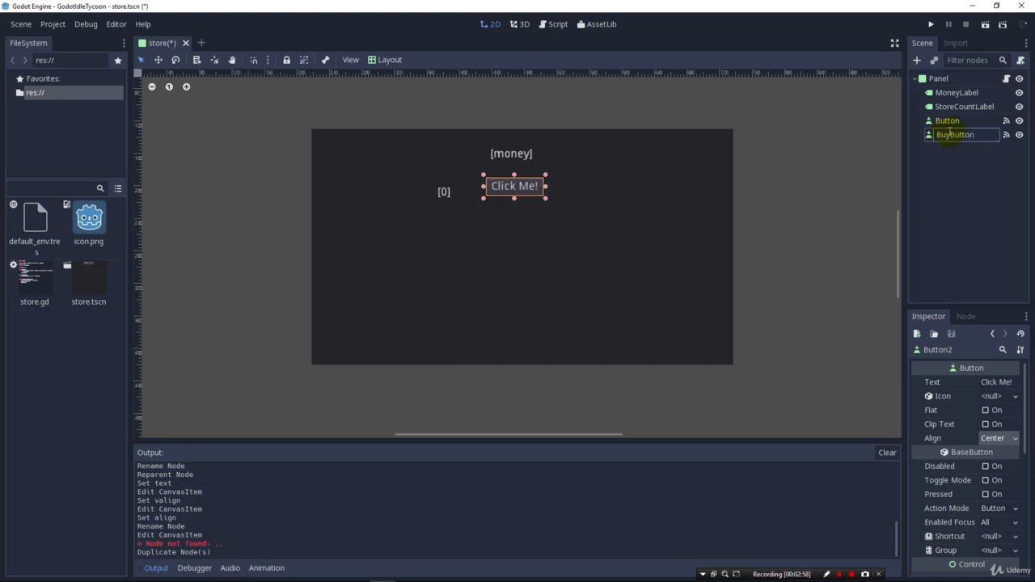
double_click(948, 120)
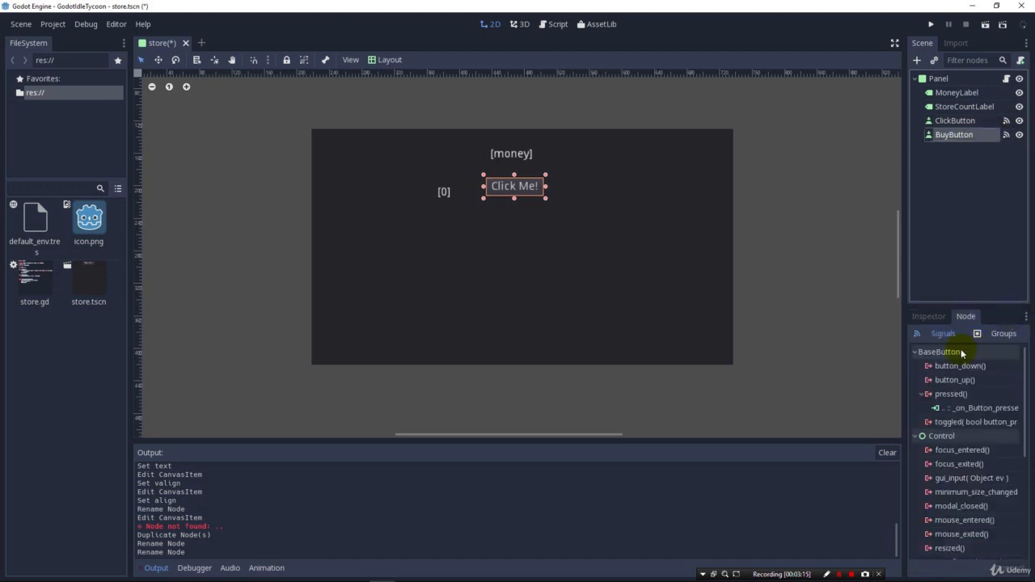
mouse_move(958, 414)
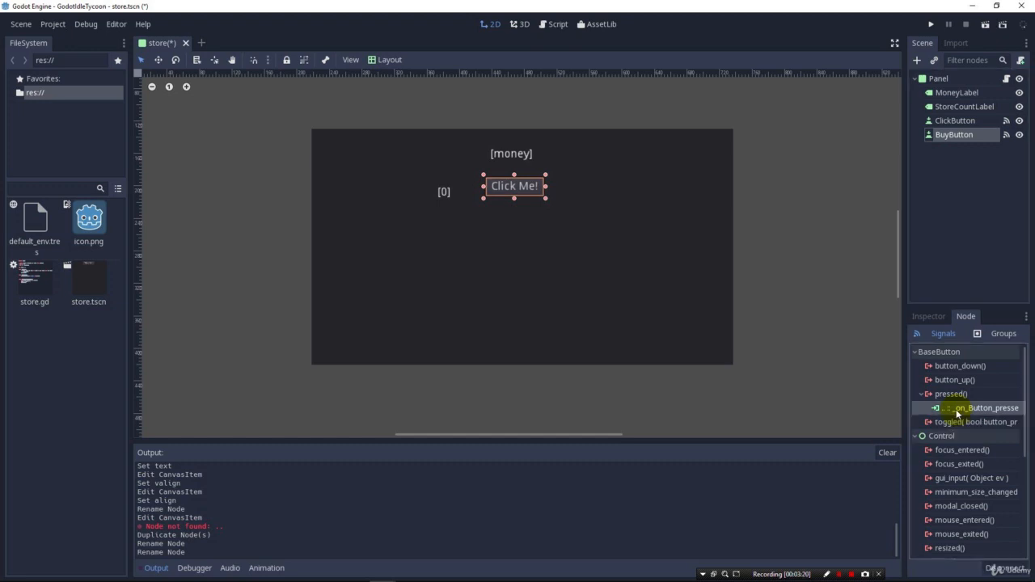
mouse_move(958, 414)
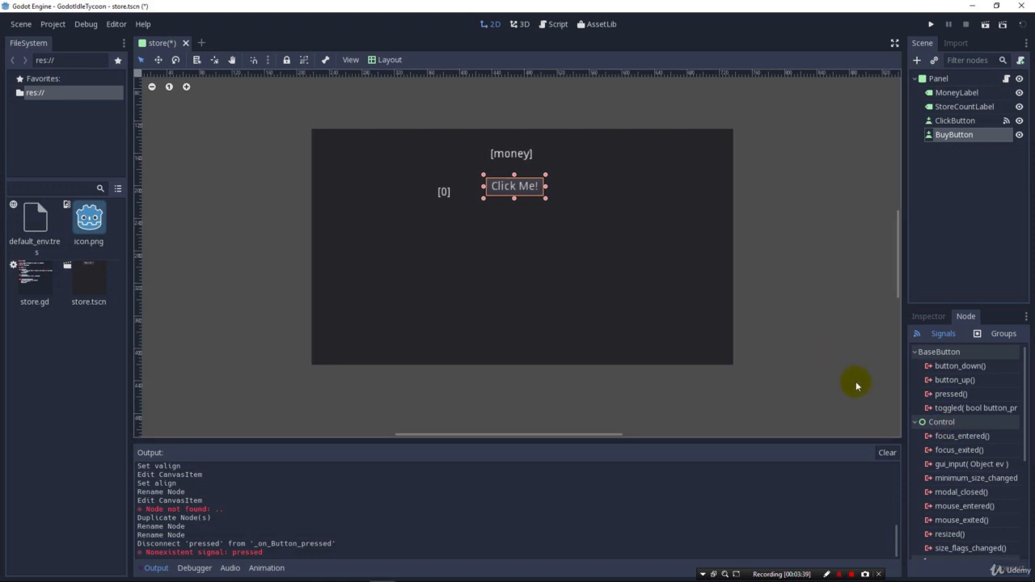
mouse_move(951, 395)
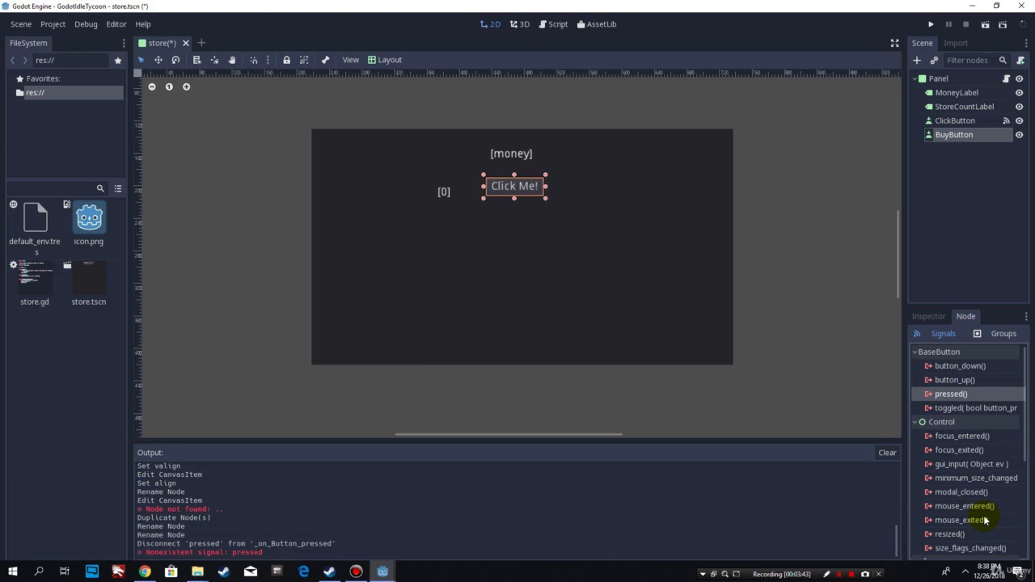
Connect BuyButton's pressed() signal to Panel as _on_BuyButton_pressed
double_click(951, 395)
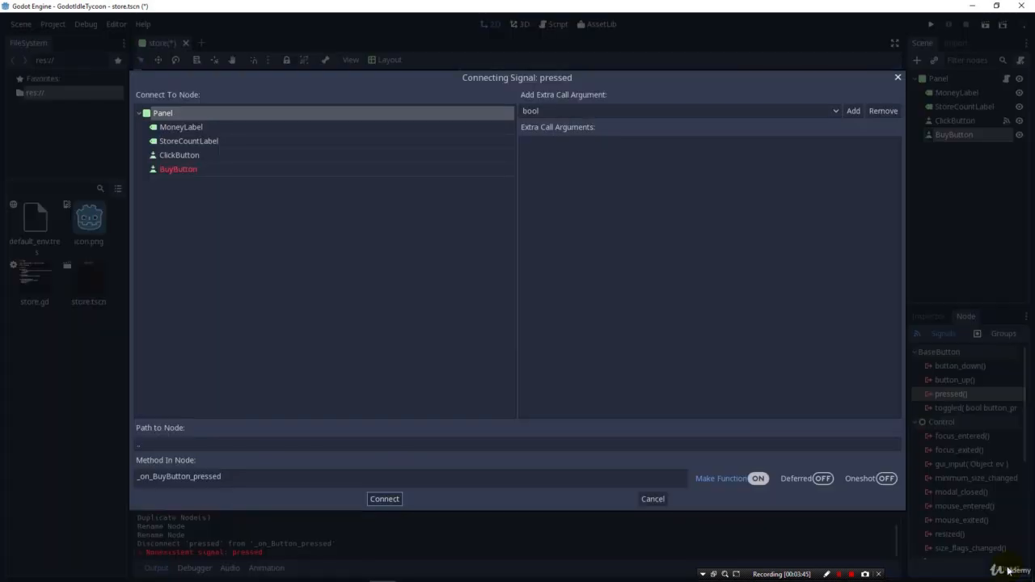
mouse_move(777, 306)
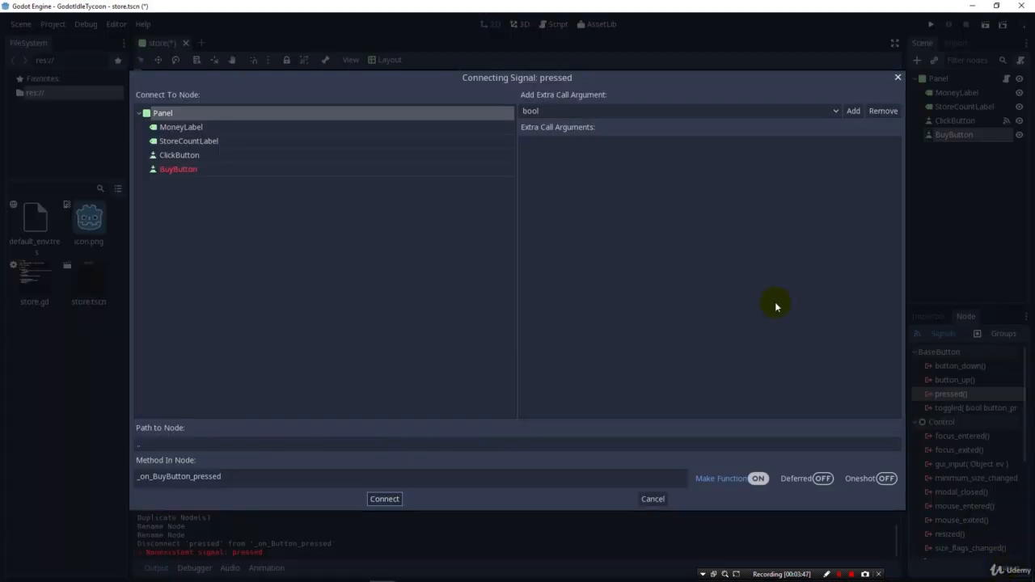
left_click(162, 113)
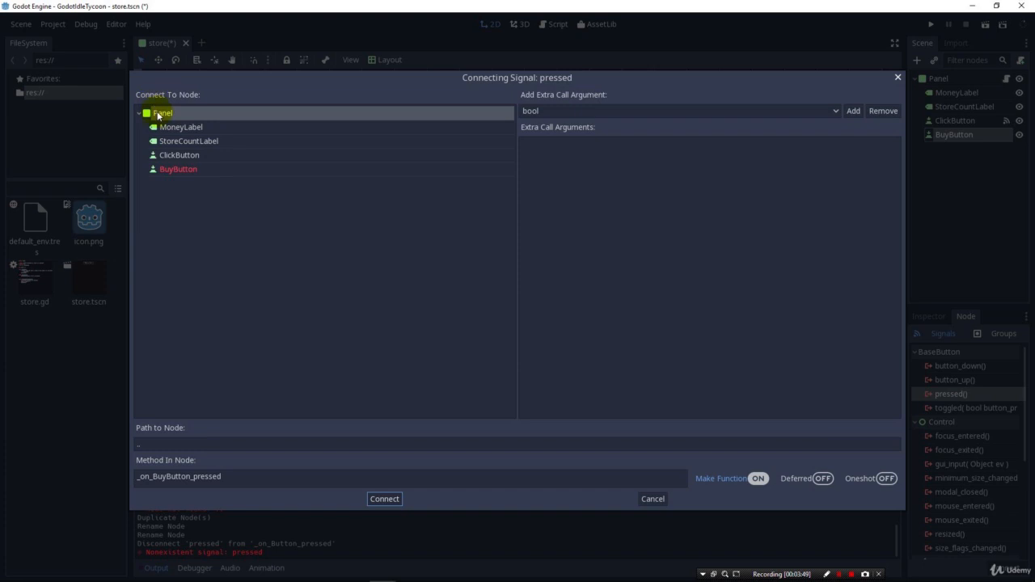
mouse_move(440, 475)
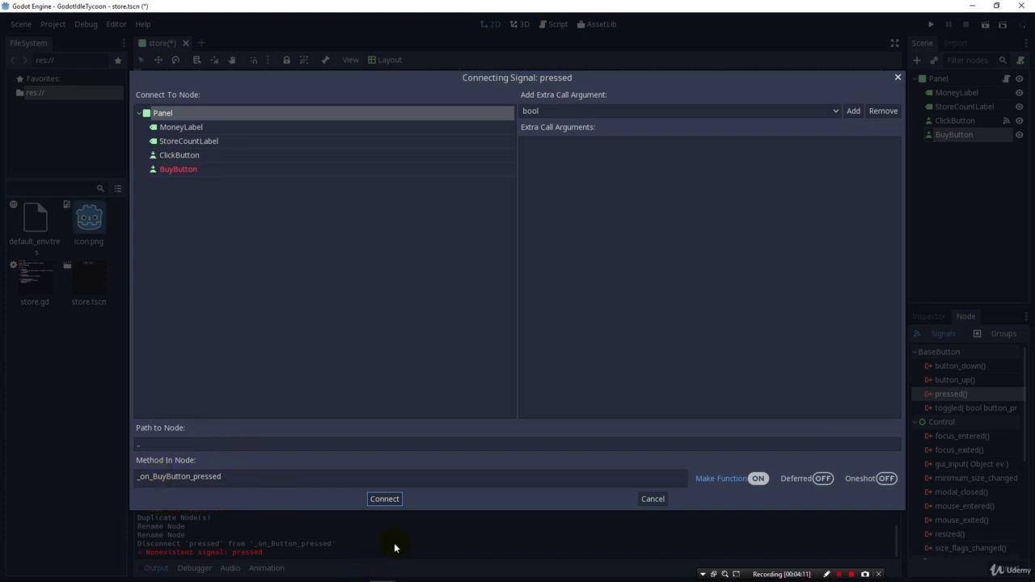
left_click(385, 498)
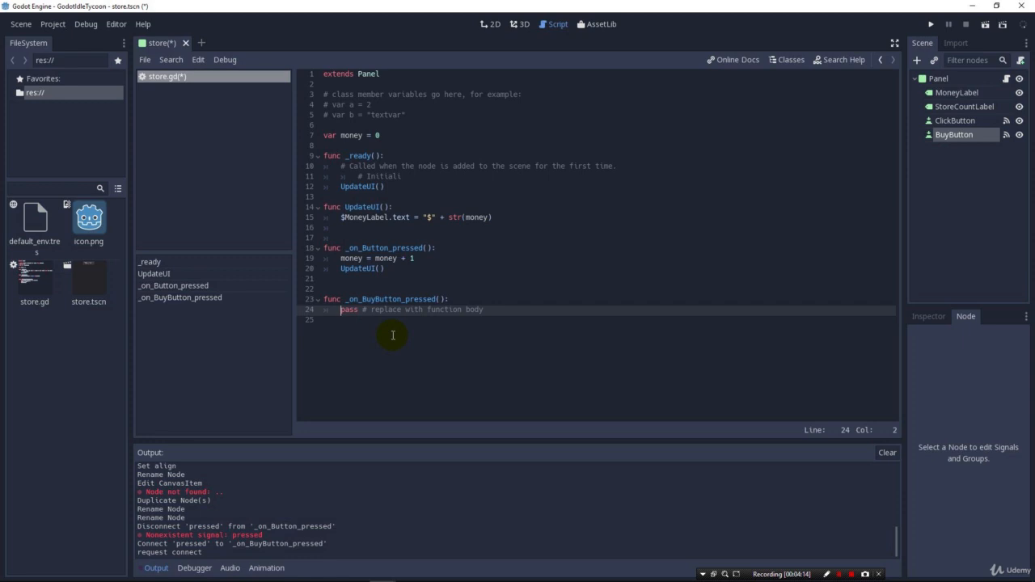
Declare 'var store_count = 0' below the money variable in store.gd
left_click(378, 136)
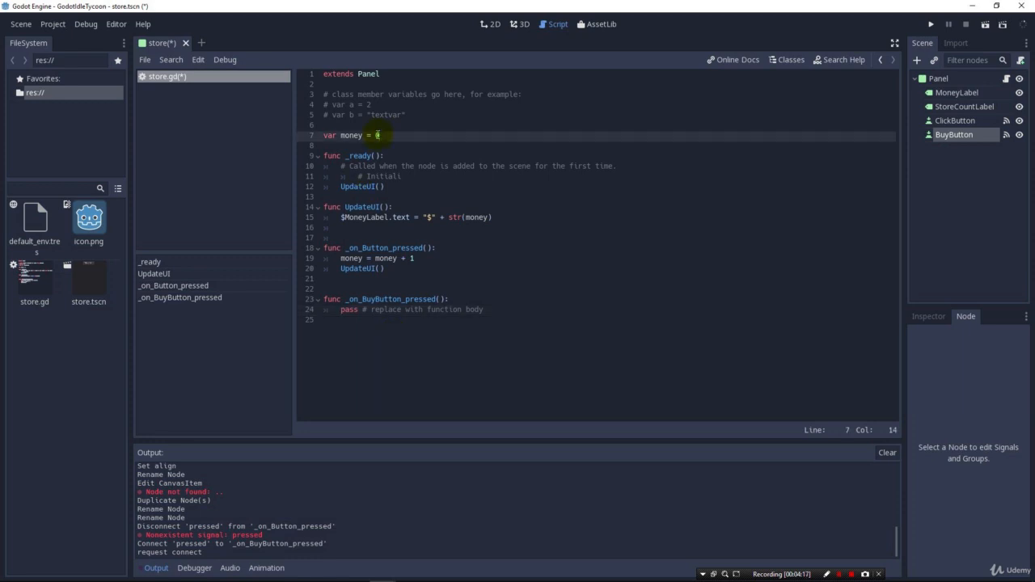
type("var store_count")
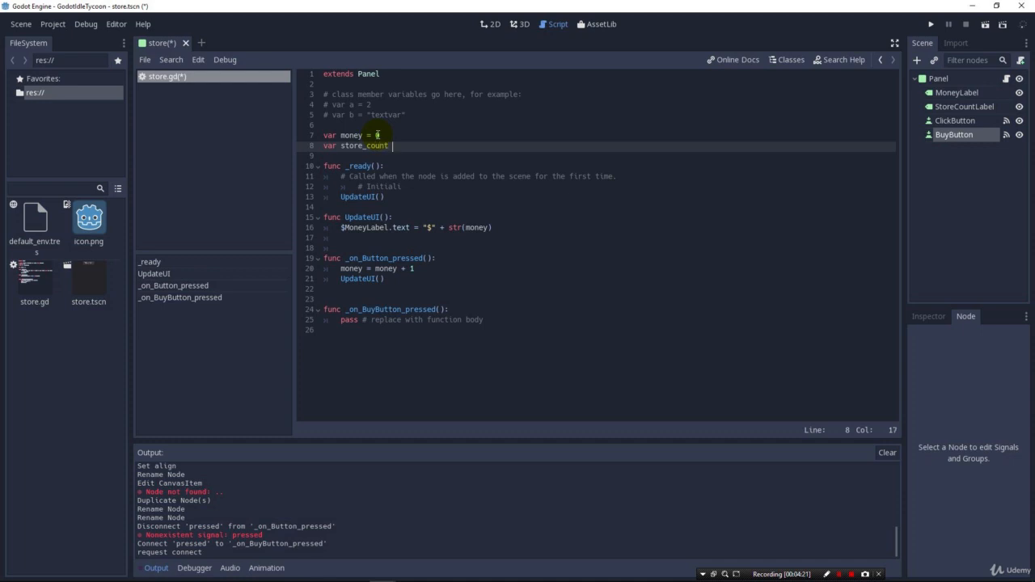
type("= 0")
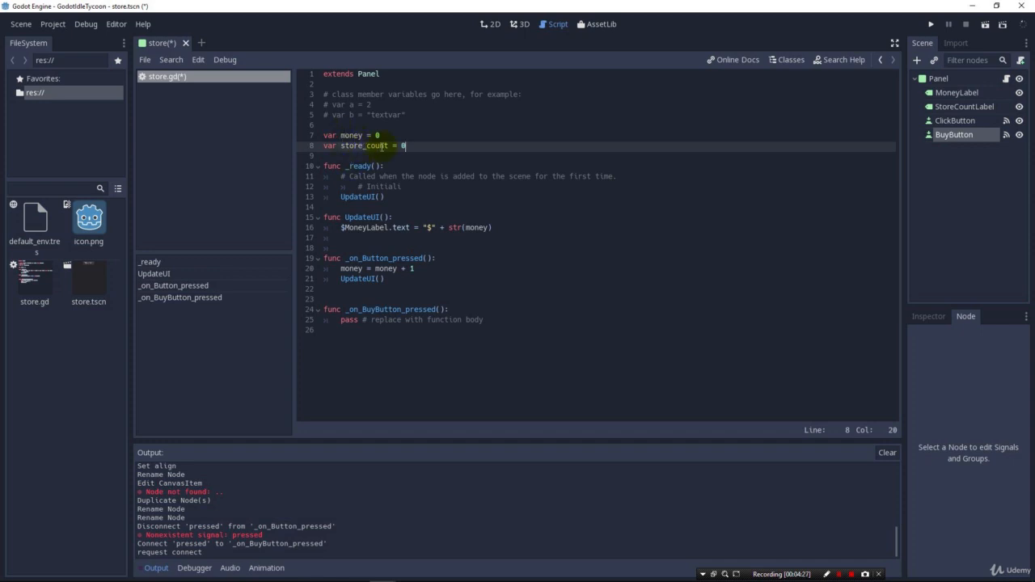
mouse_move(491, 312)
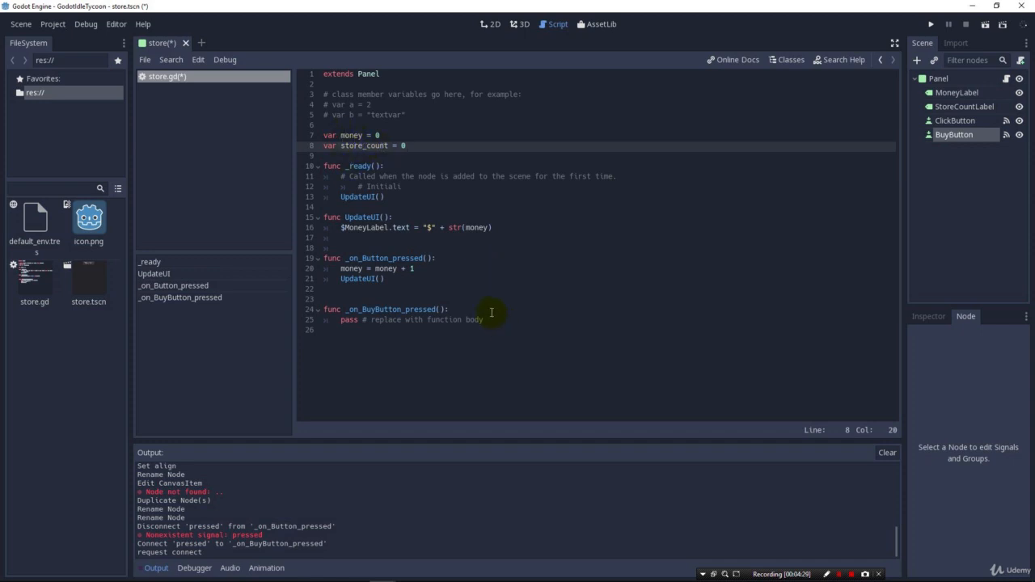
Replace the pass in _on_BuyButton_pressed with 'store_count += 1'
left_click(484, 321)
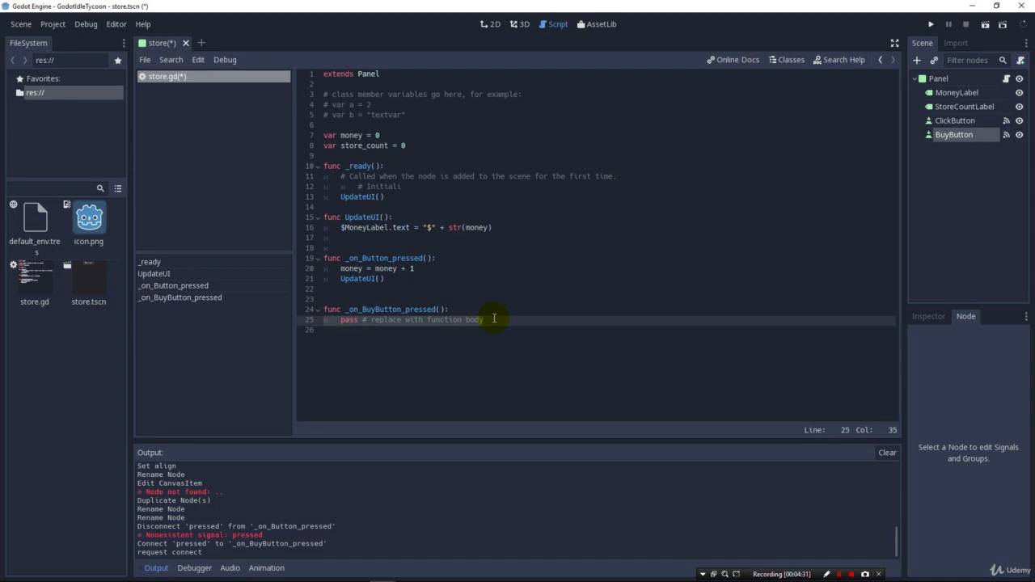
left_click(449, 309)
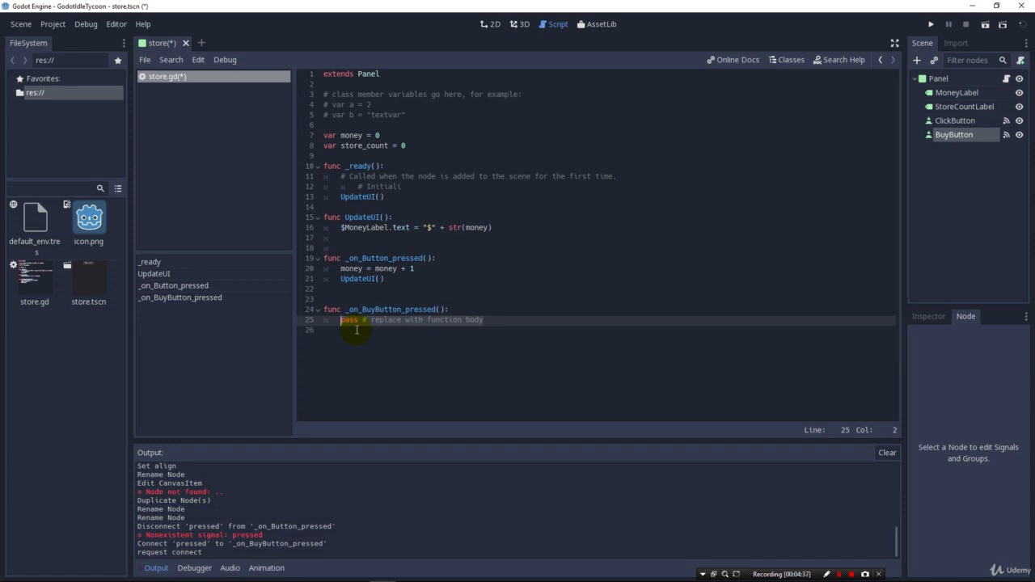
key("Delete")
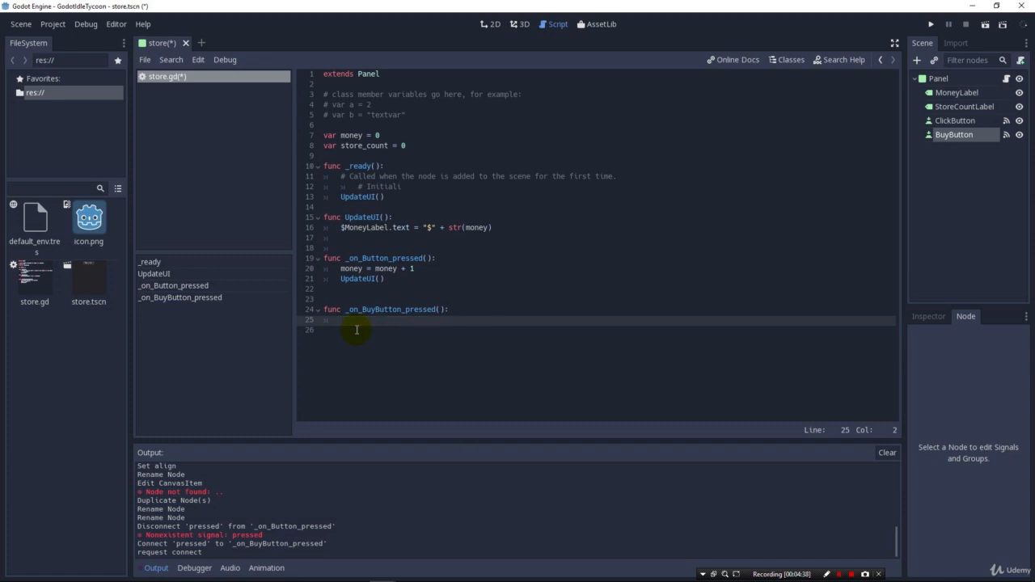
type("store_count")
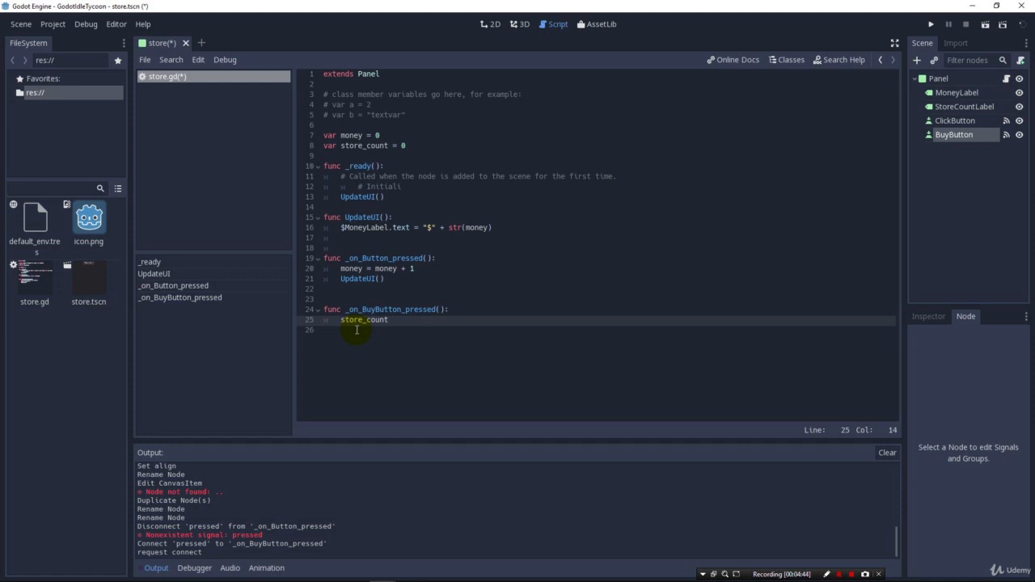
type("+=")
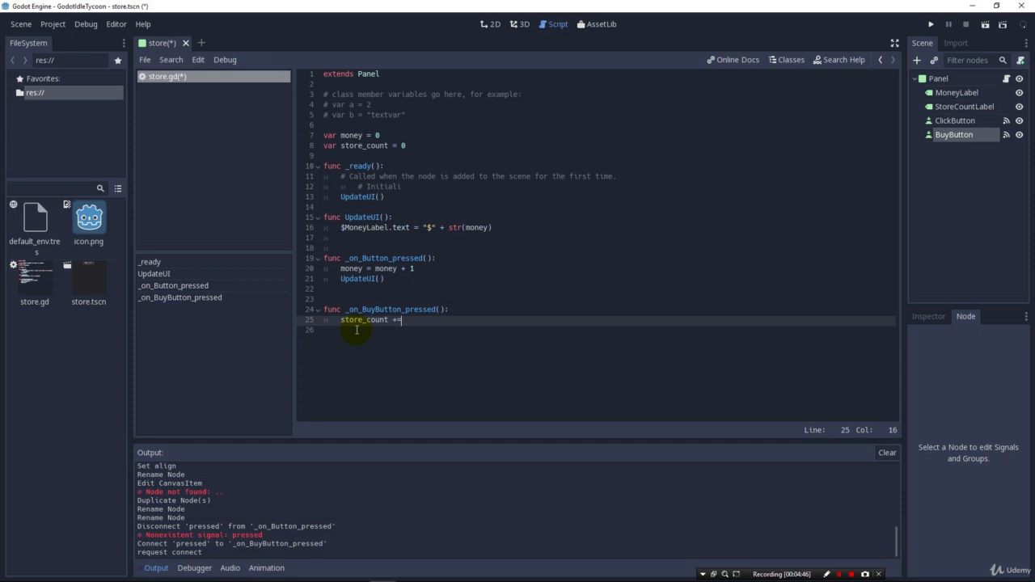
type("1")
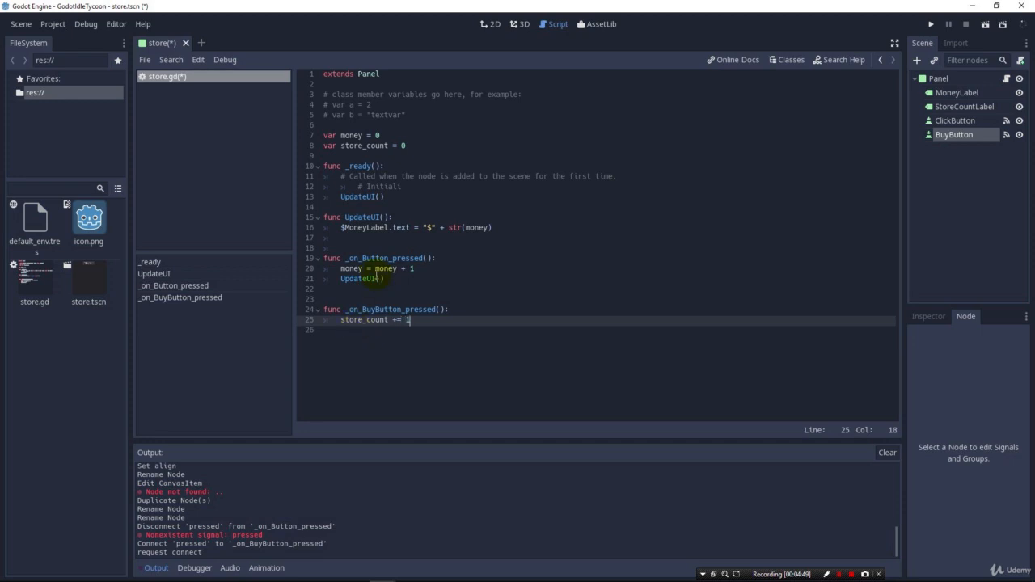
Change the money line to 'money += 1' and add an UpdateUI() call after store_count
left_click(419, 269)
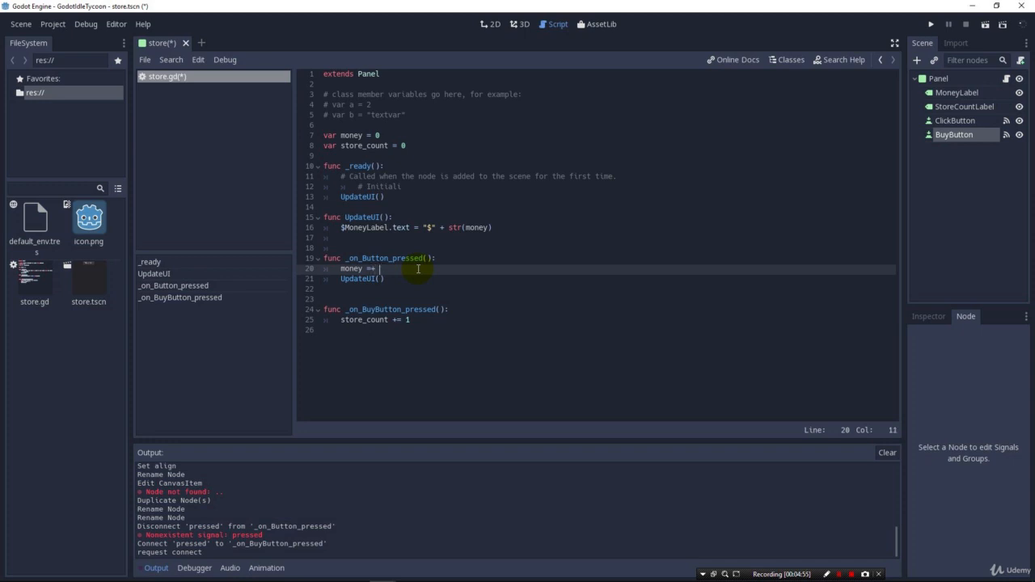
key("Backspace")
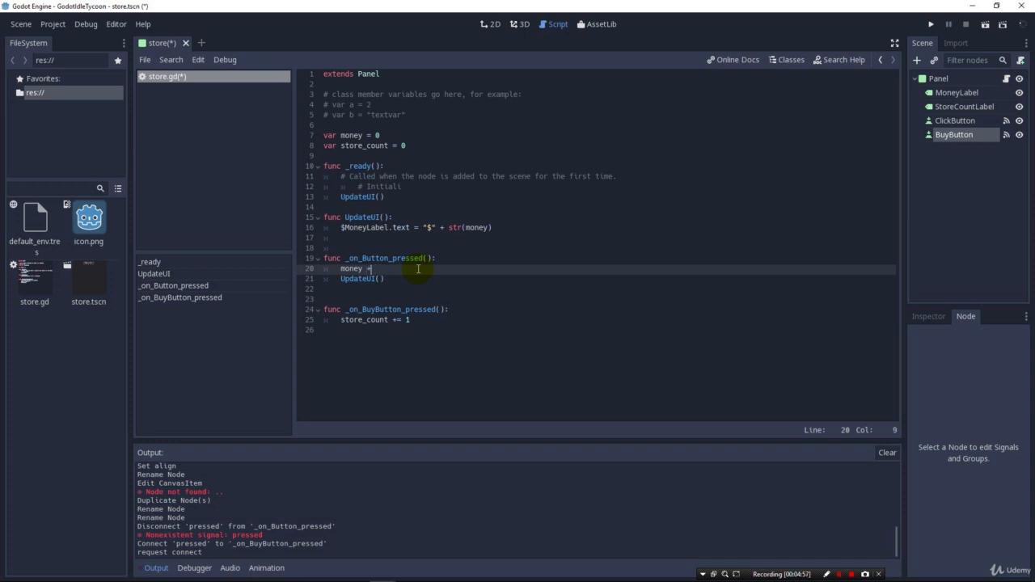
type("= 1")
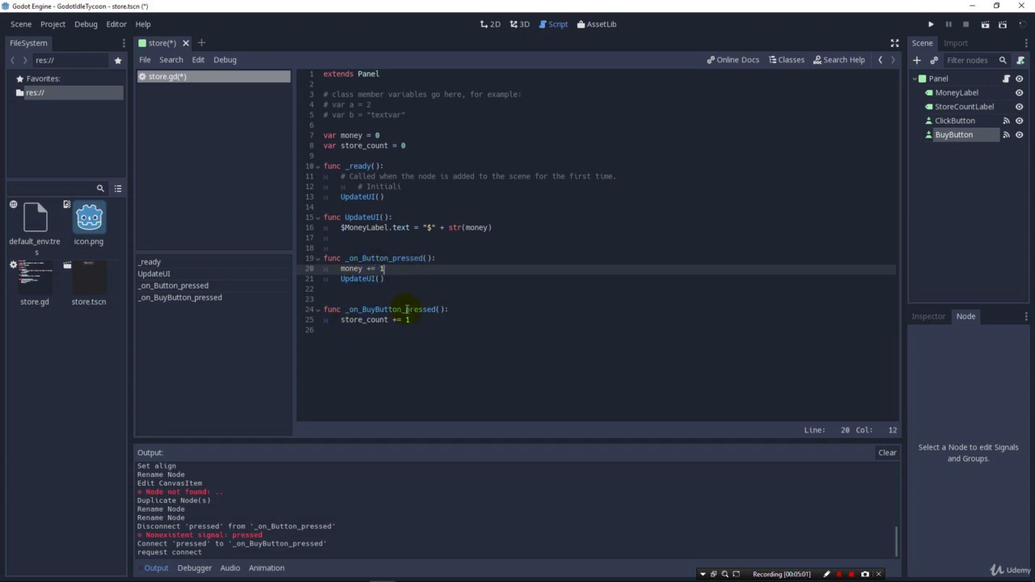
left_click(411, 320)
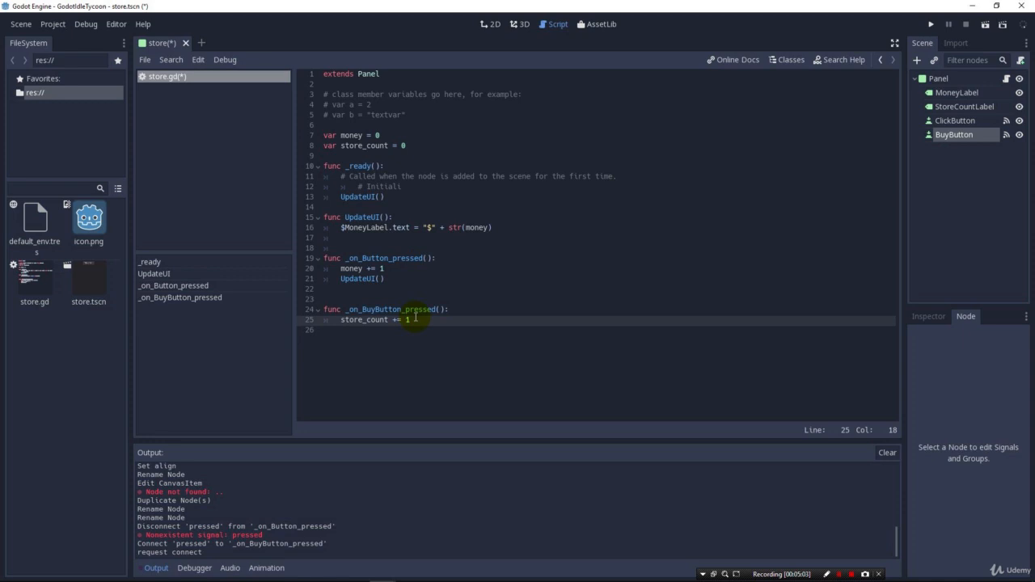
type("UpdateUI(")
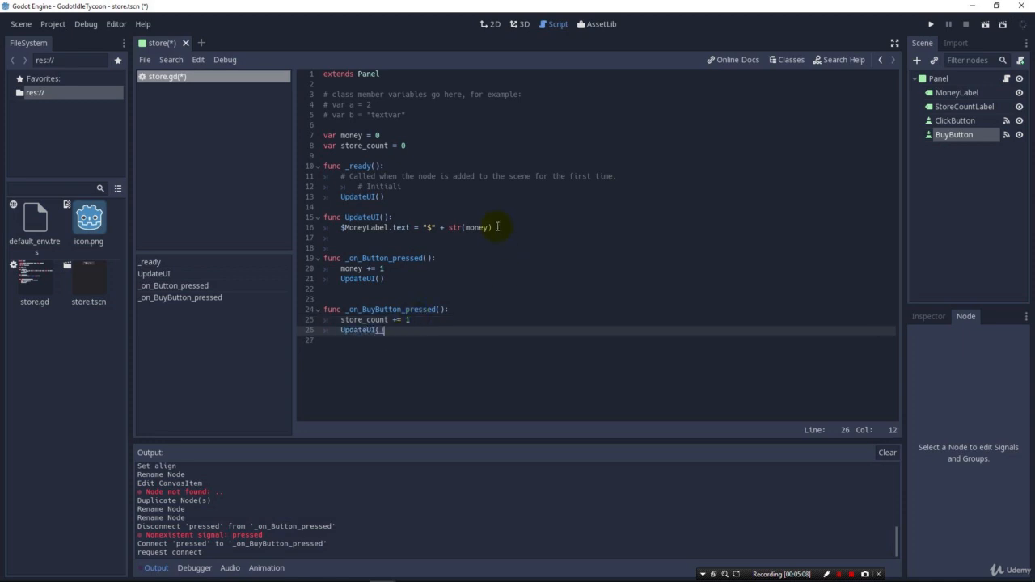
Add '$StoreCountLabel.text = str(store_count)' to UpdateUI below the money label line
left_click(341, 227)
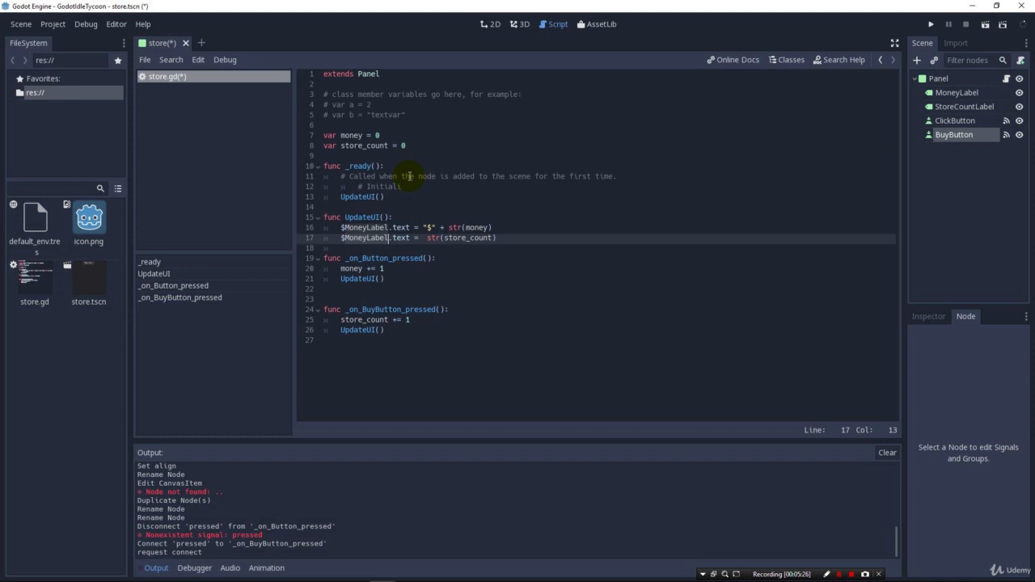
type("StoreCount")
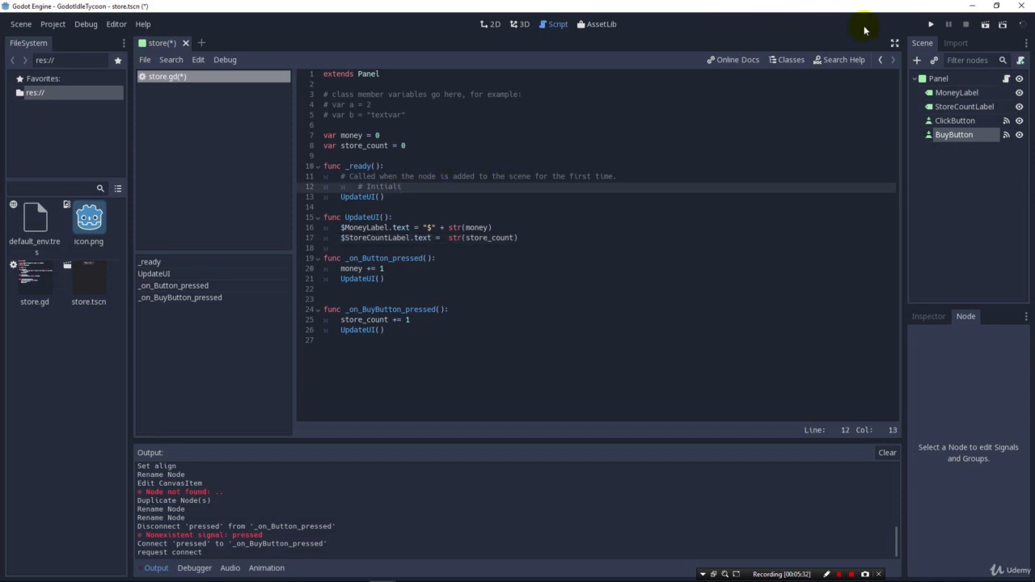
Run the game to check $0 and store count 0 display, then close it
left_click(930, 24)
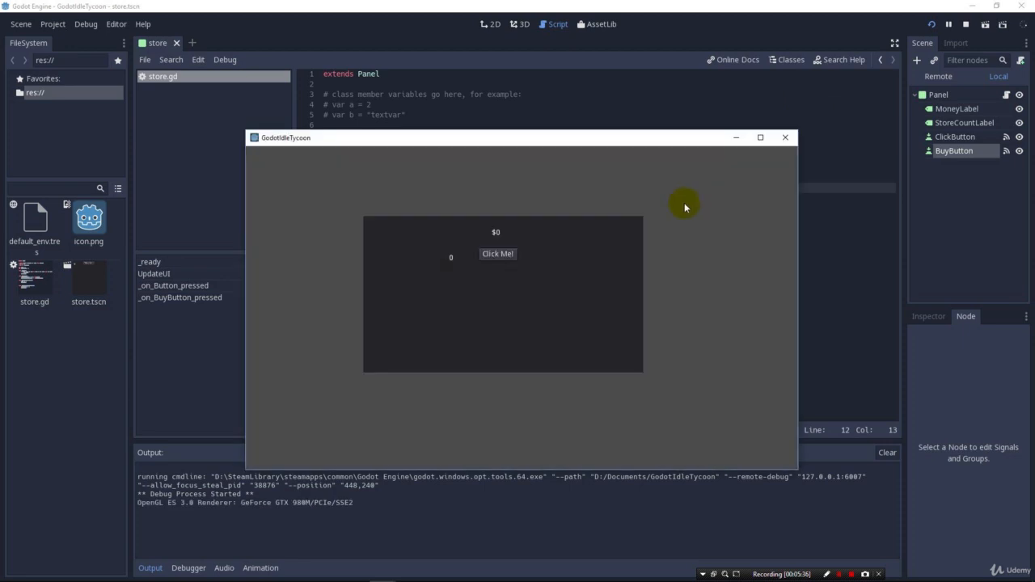
mouse_move(828, 209)
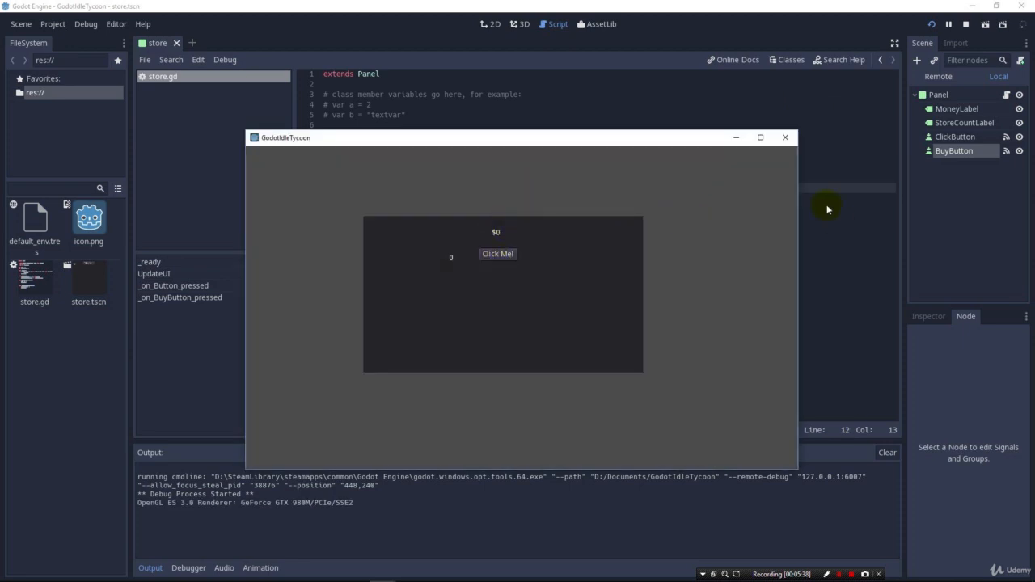
left_click(783, 136)
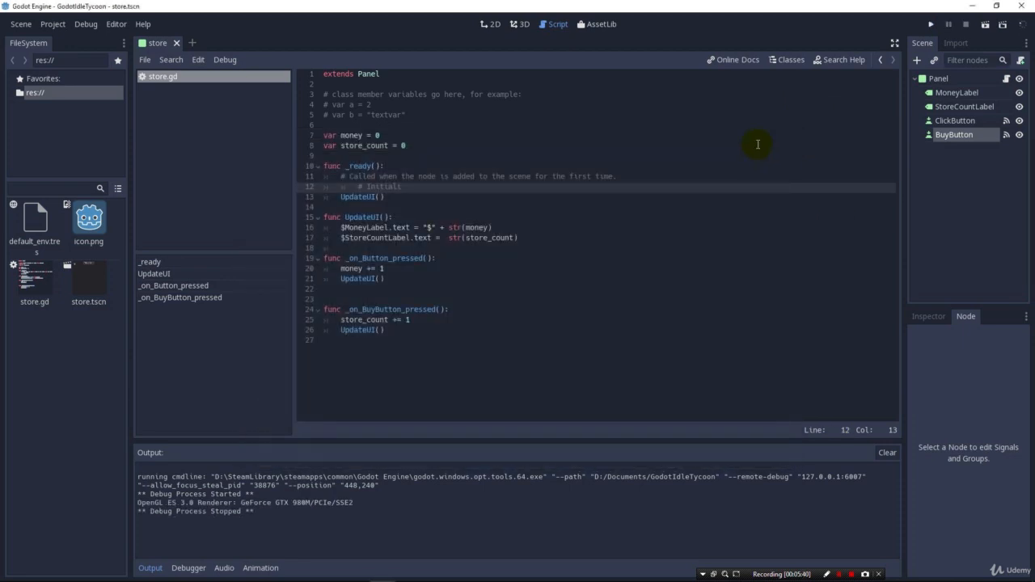
Drag BuyButton below Click Me in the 2D view and set its Text to 'Buy'
left_click(488, 24)
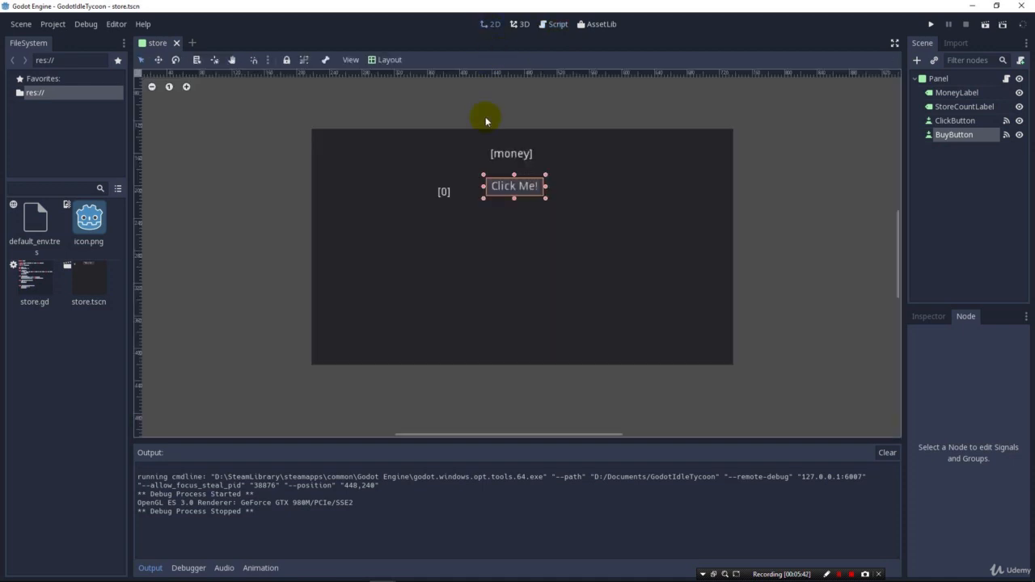
left_click_drag(514, 186, 515, 196)
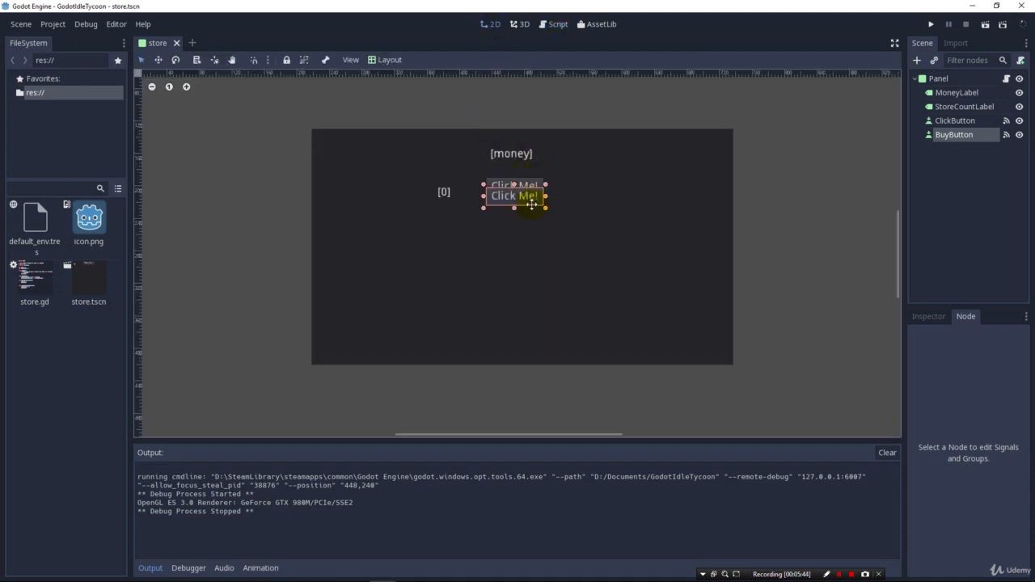
left_click_drag(514, 194, 514, 214)
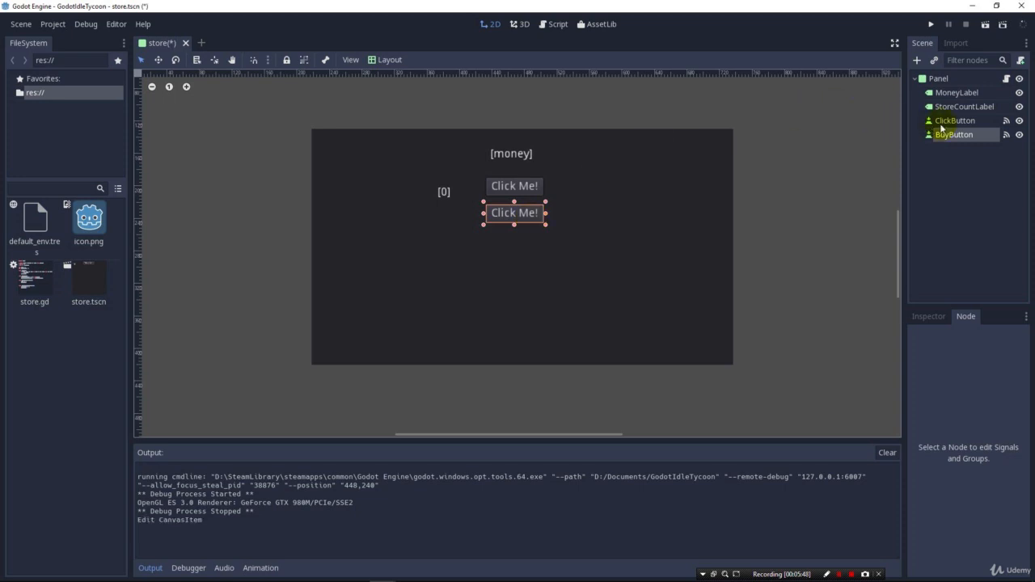
mouse_move(963, 146)
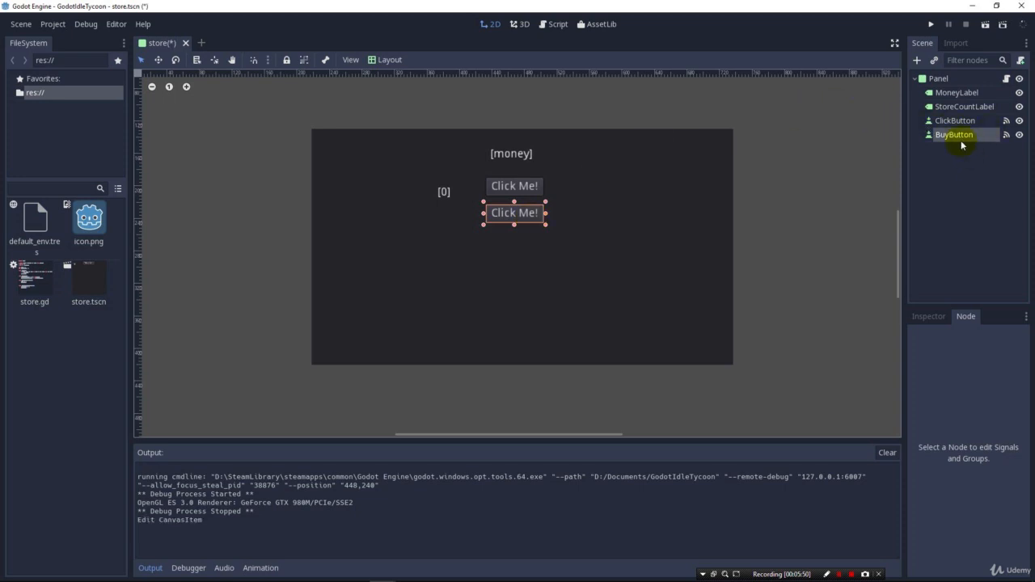
left_click(955, 134)
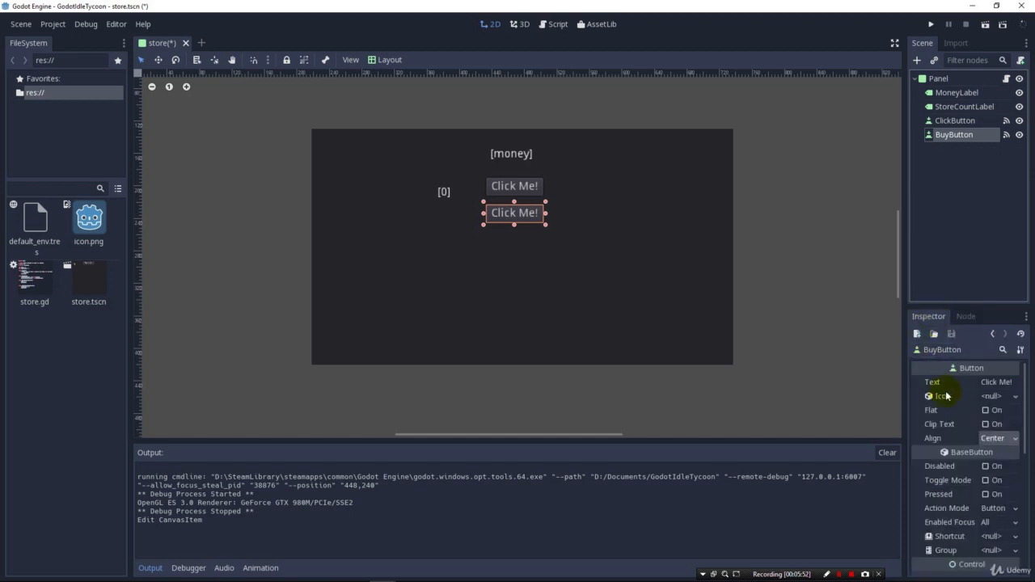
double_click(995, 382)
type("Buy")
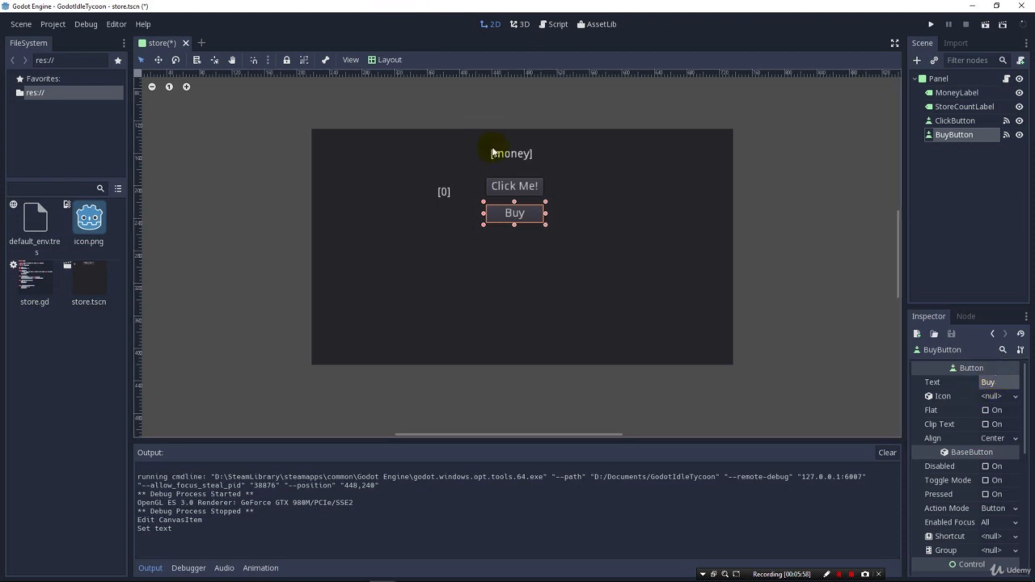
mouse_move(515, 186)
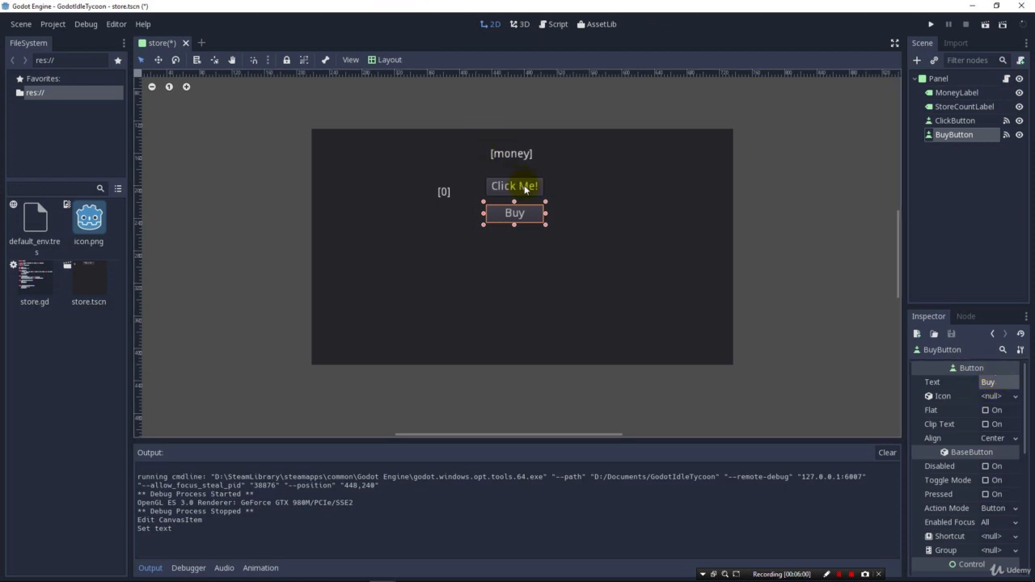
mouse_move(444, 191)
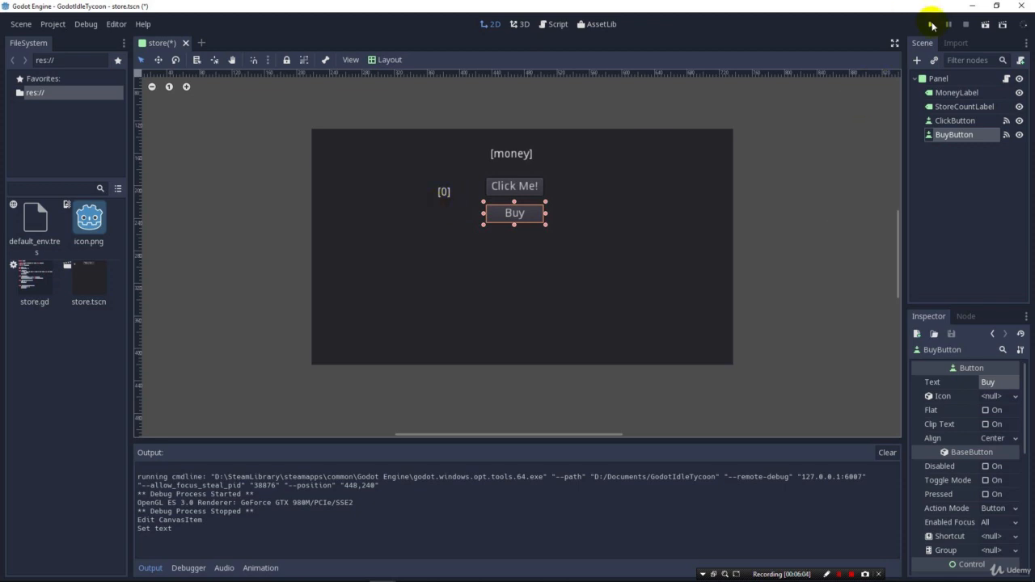
left_click(932, 24)
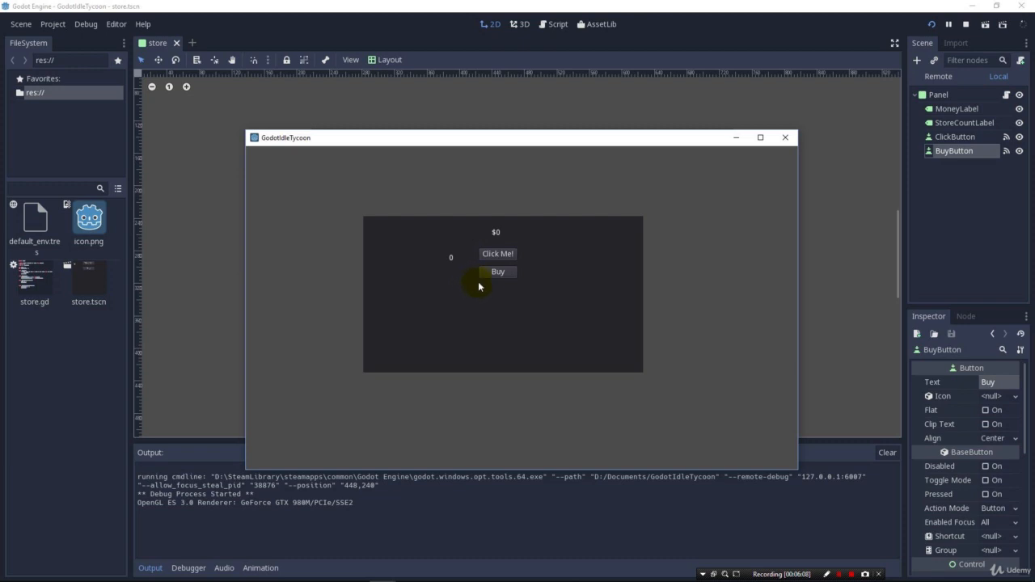
left_click(498, 272)
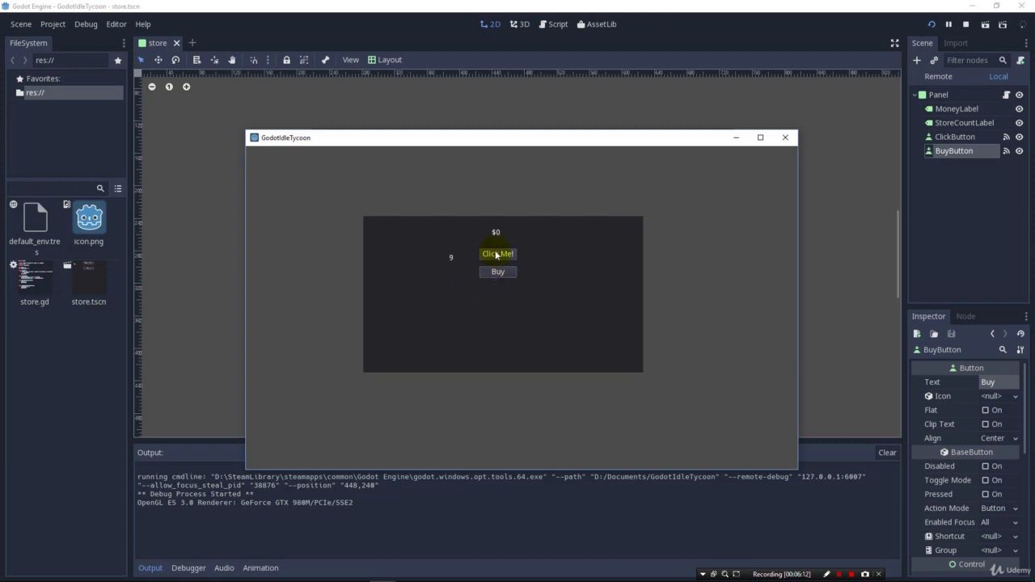
left_click(498, 253)
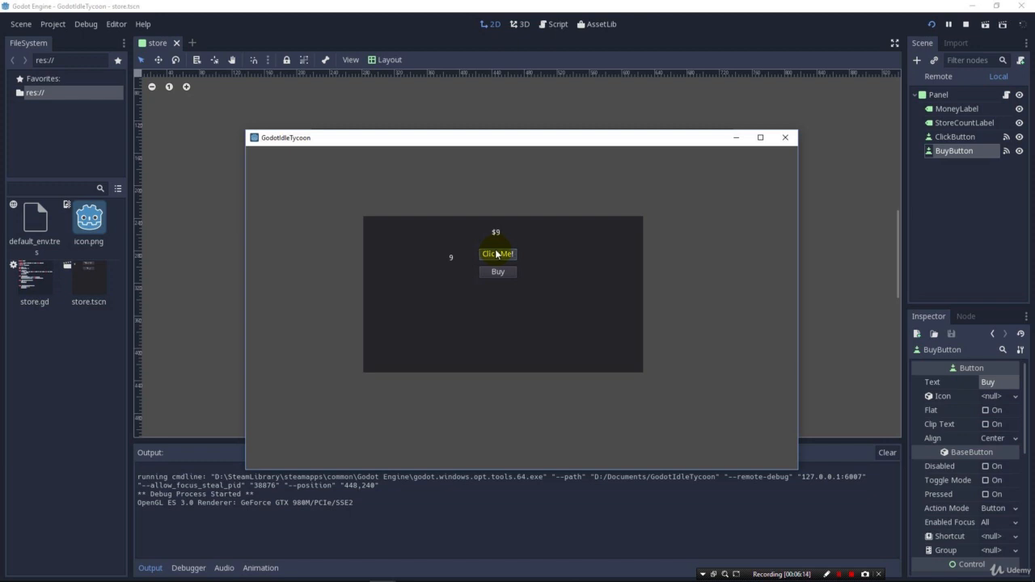
left_click(498, 254)
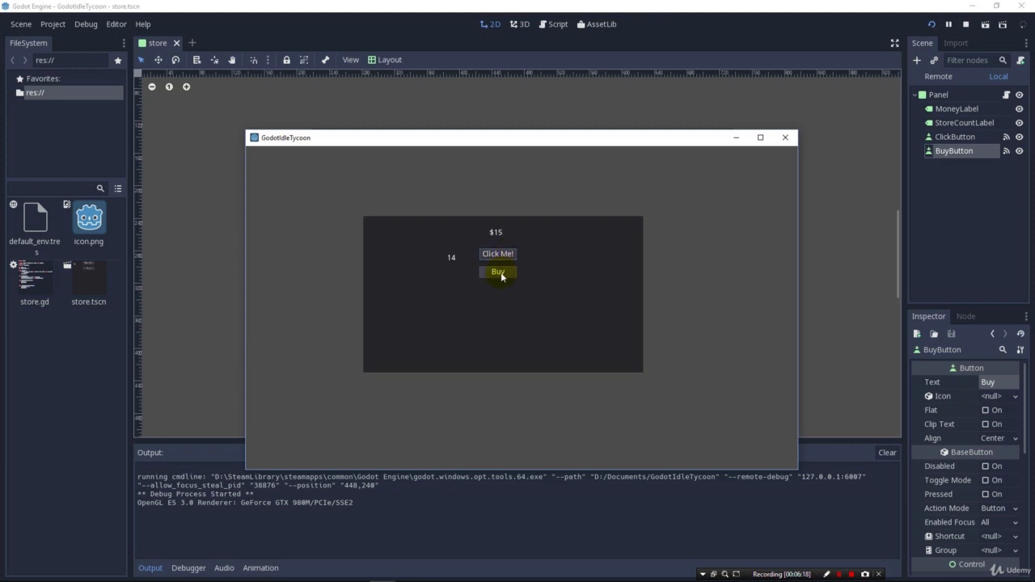
left_click(498, 272)
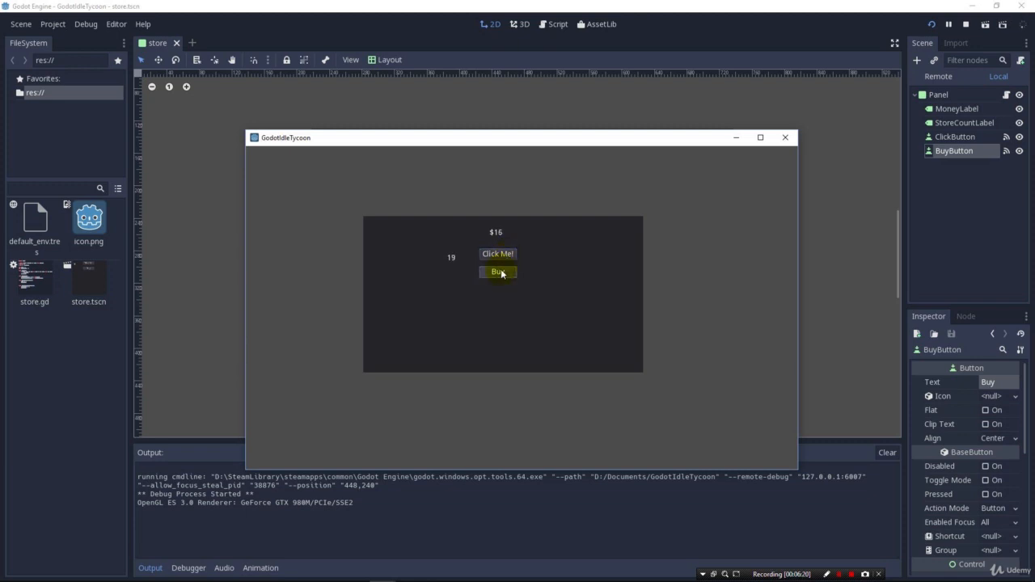
left_click(498, 252)
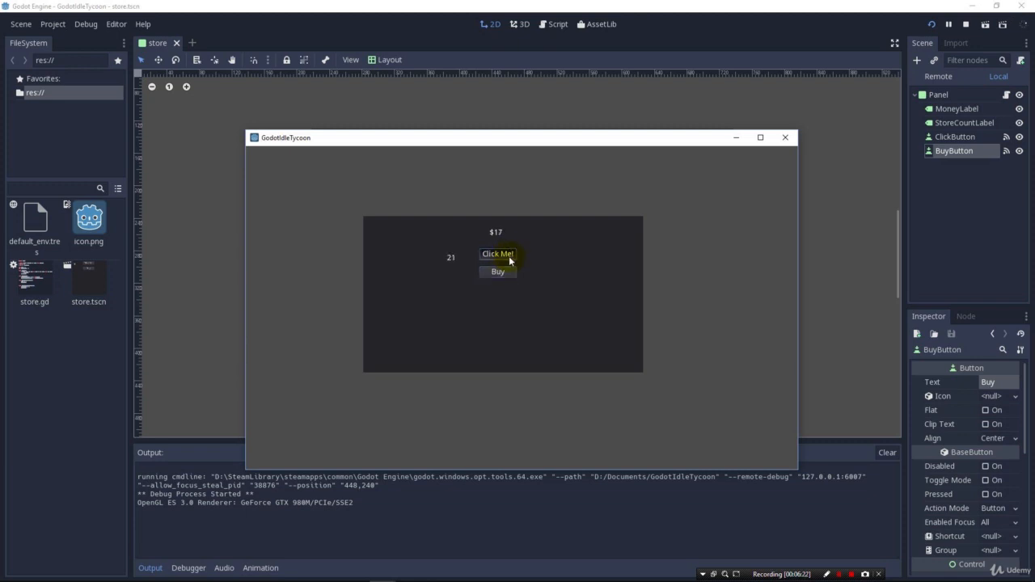
left_click(498, 252)
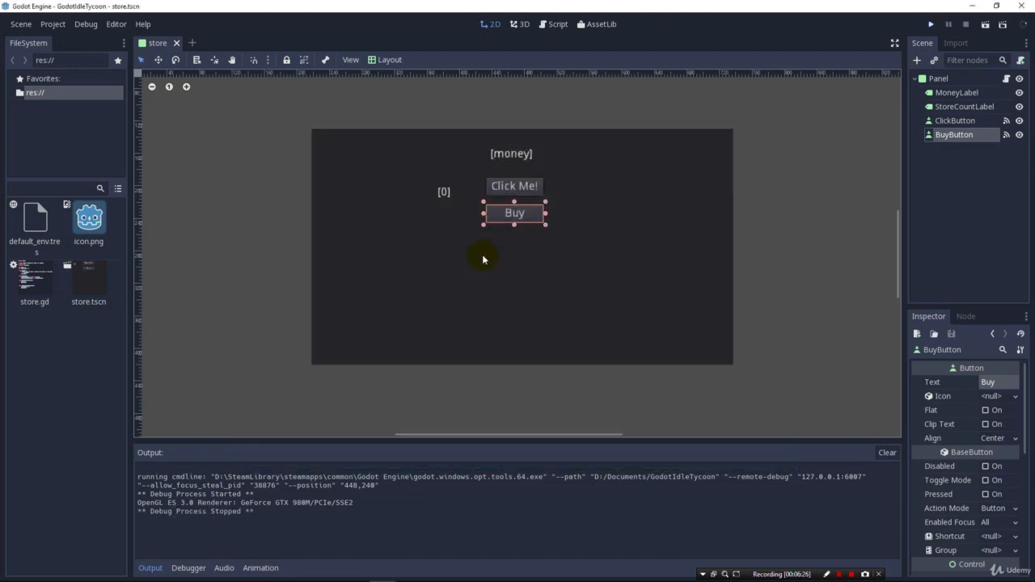
mouse_move(515, 213)
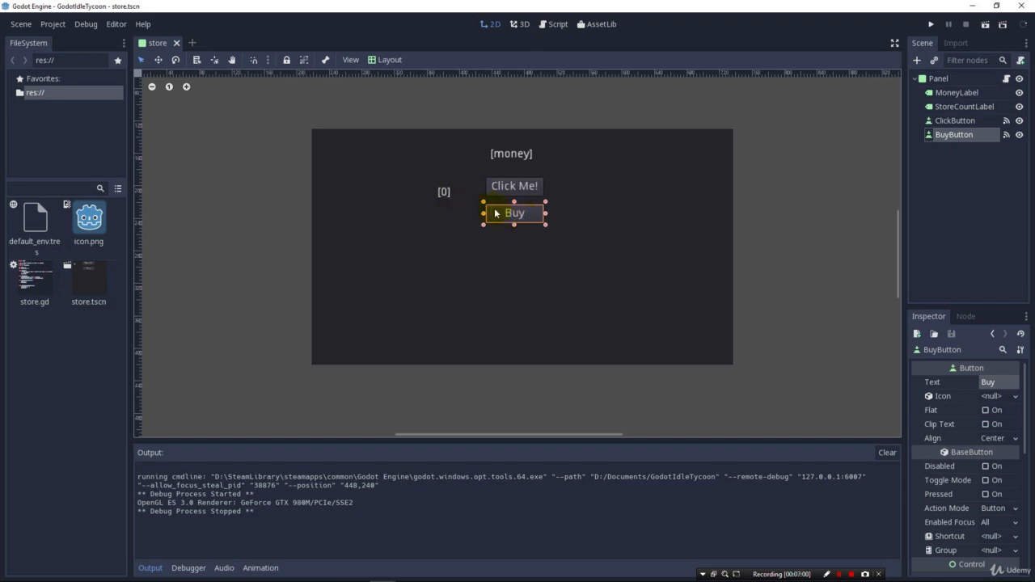
mouse_move(550, 44)
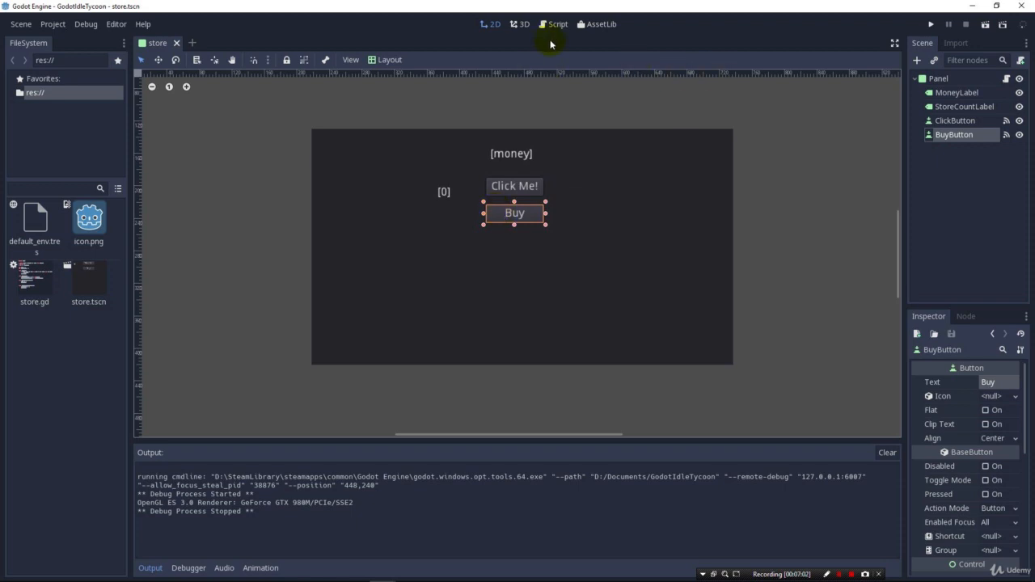
Add 'money -= 5' to _on_BuyButton_pressed, then save and run the game
left_click(556, 24)
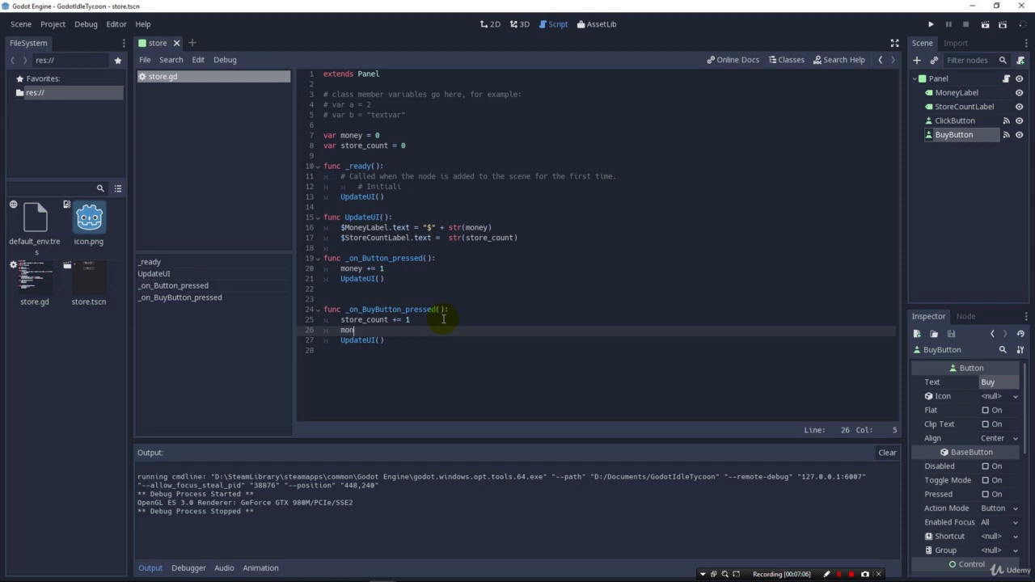
type("ey -= 5")
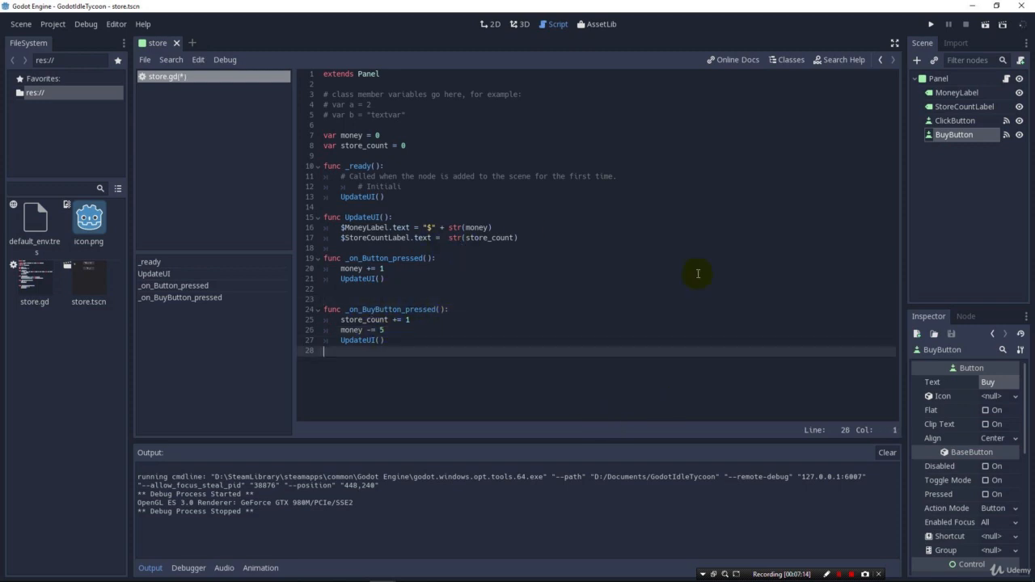
left_click(928, 24)
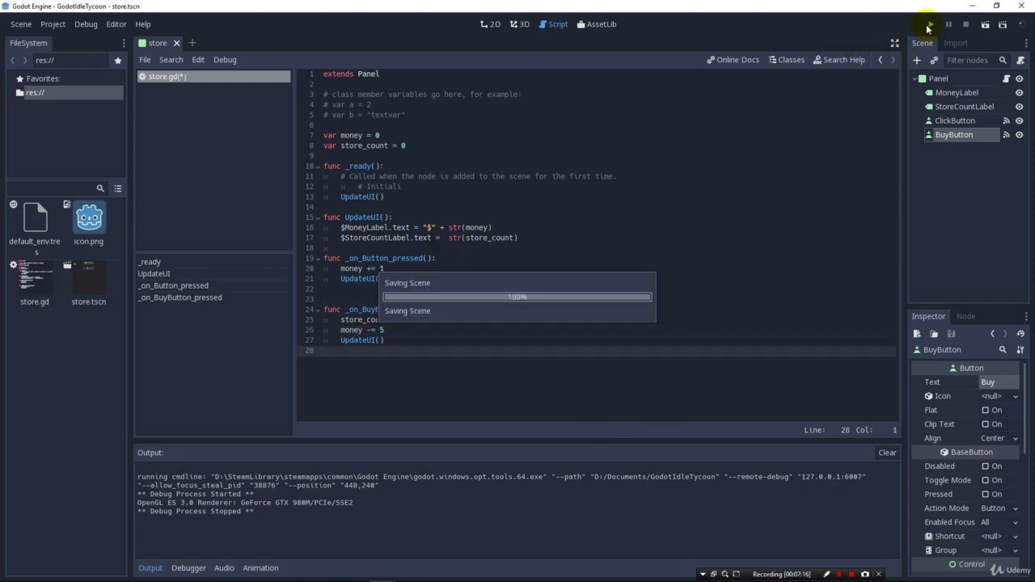
Buy stores repeatedly in the running game until store count reaches 22 and money falls to $-92
left_click(928, 25)
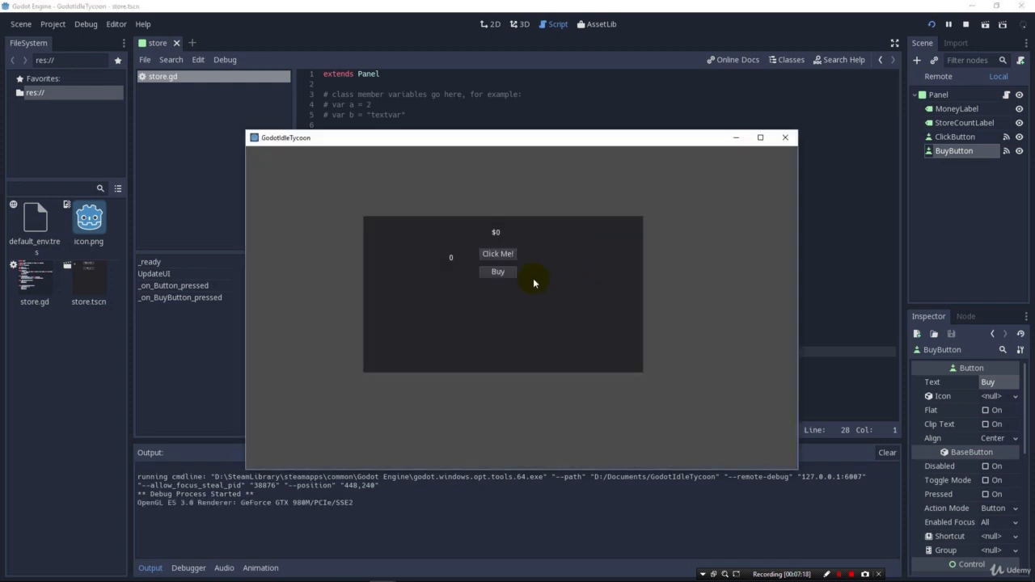
left_click(499, 271)
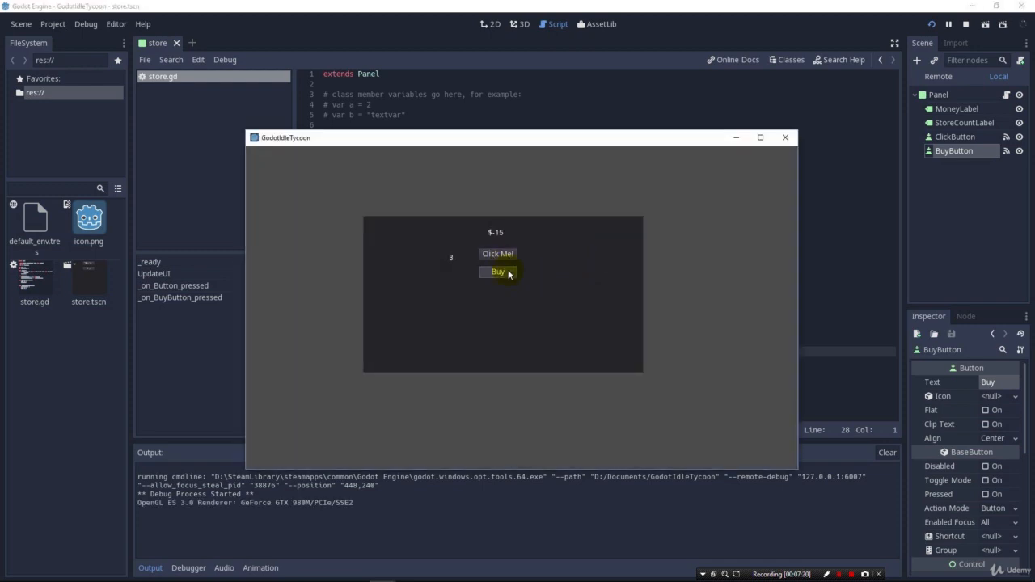
left_click(498, 272)
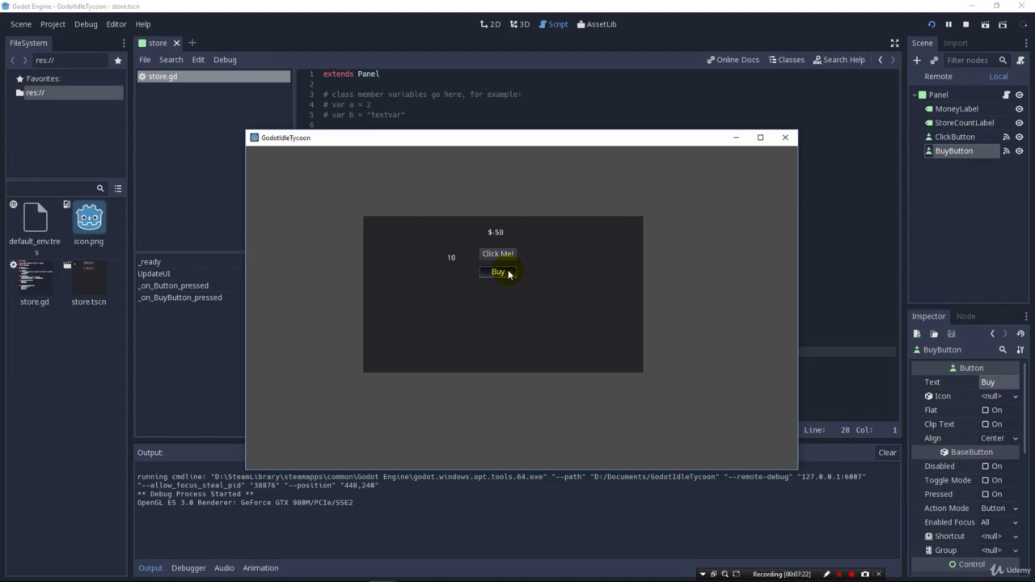
left_click(498, 254)
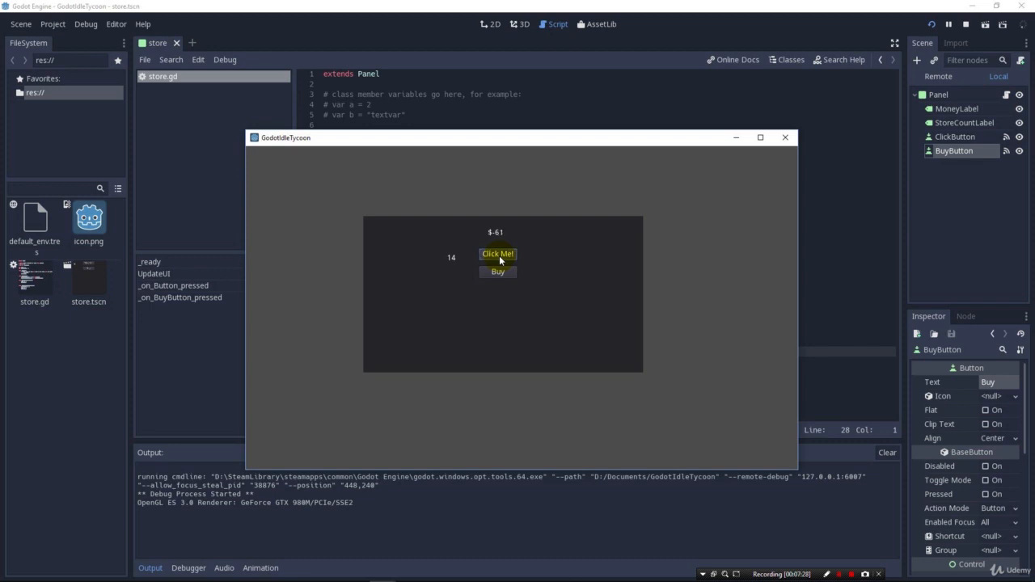
left_click(498, 272)
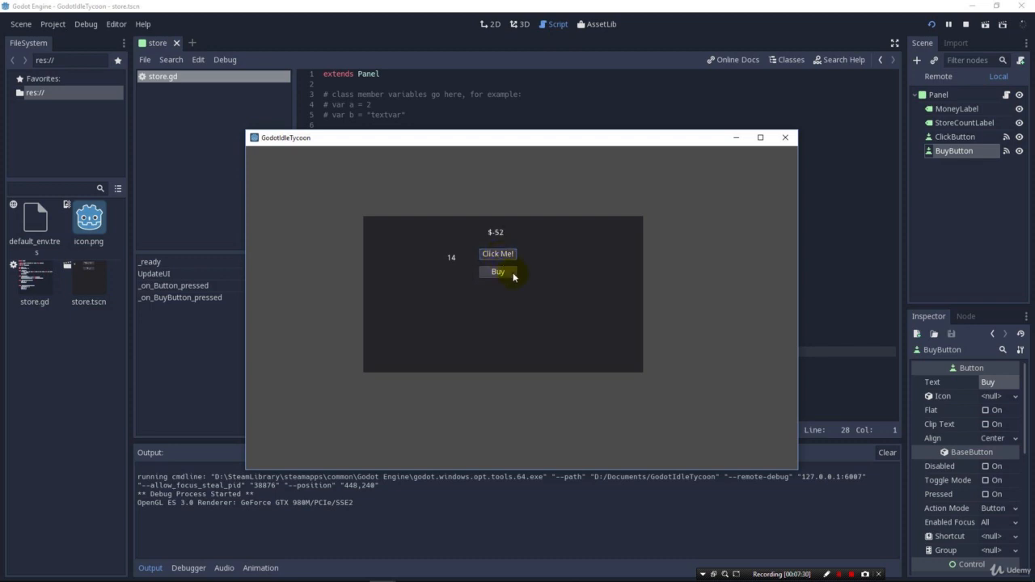
left_click(498, 271)
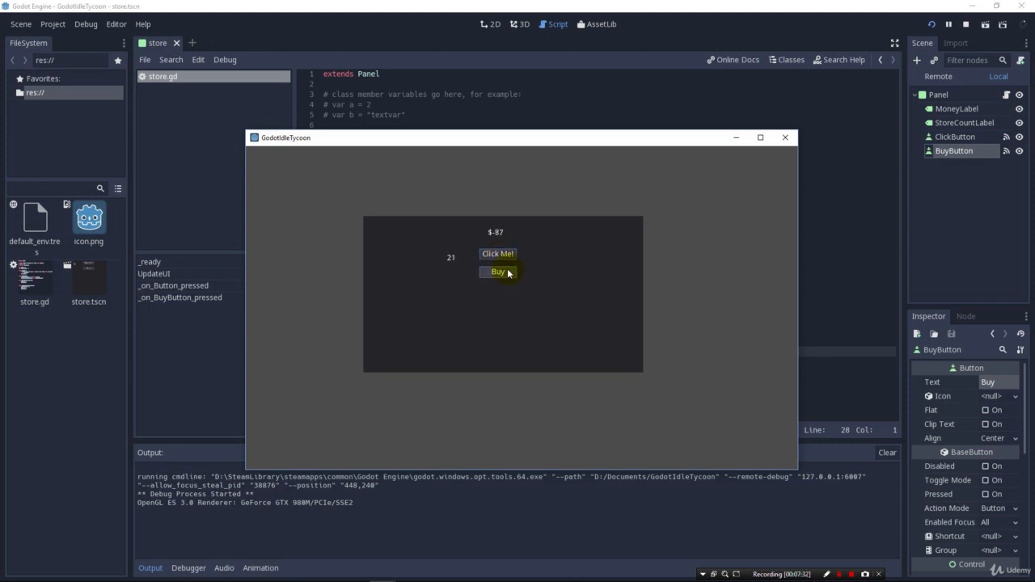
left_click(498, 272)
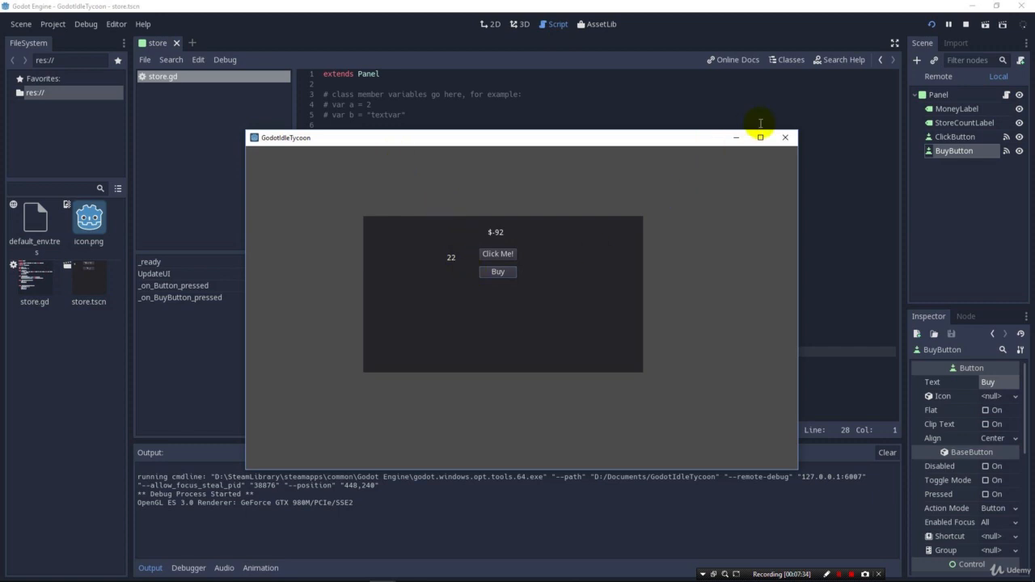
mouse_move(511, 299)
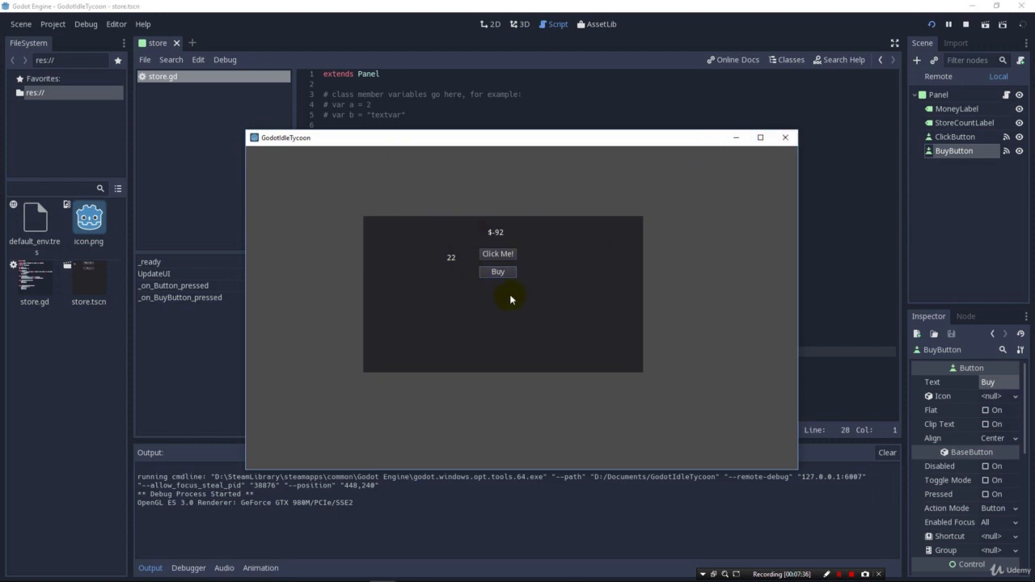